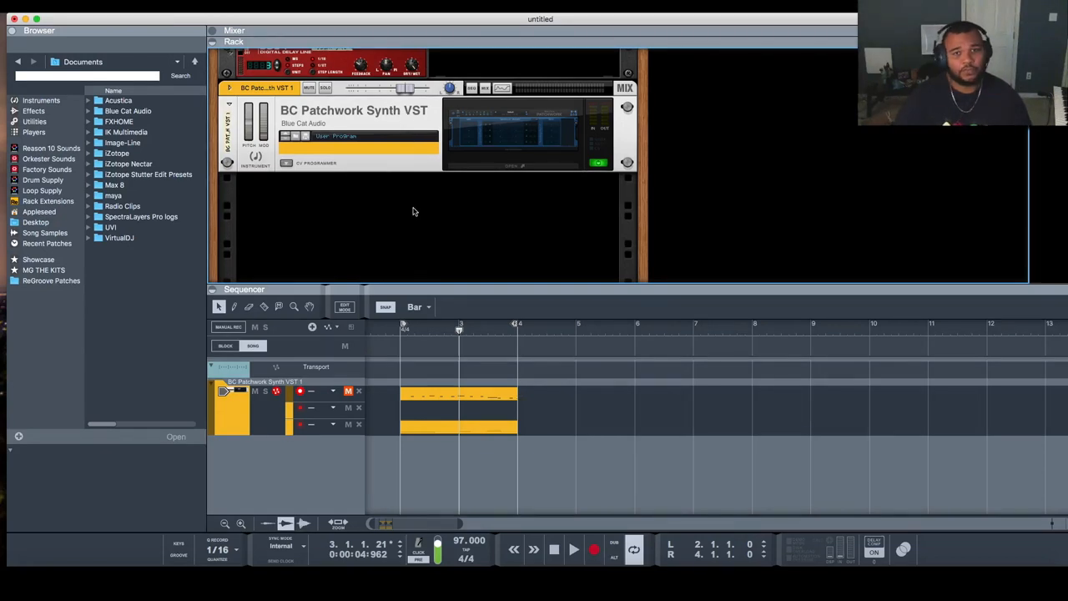
- Browse the rack's Create Device menu for instruments and effects, then dismiss it without adding anything
right_click(412, 210)
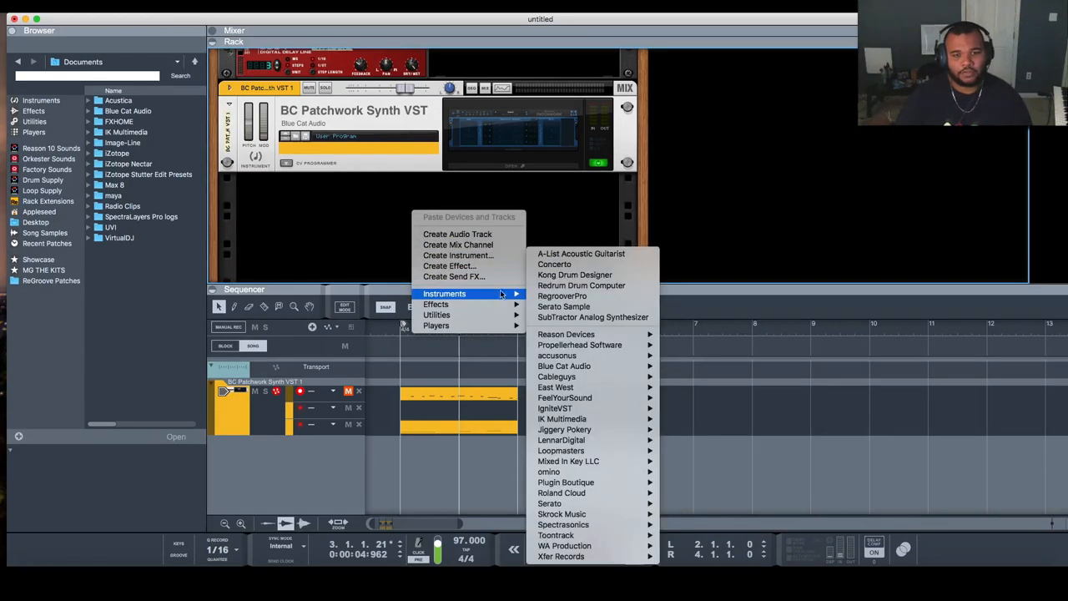
mouse_move(592, 317)
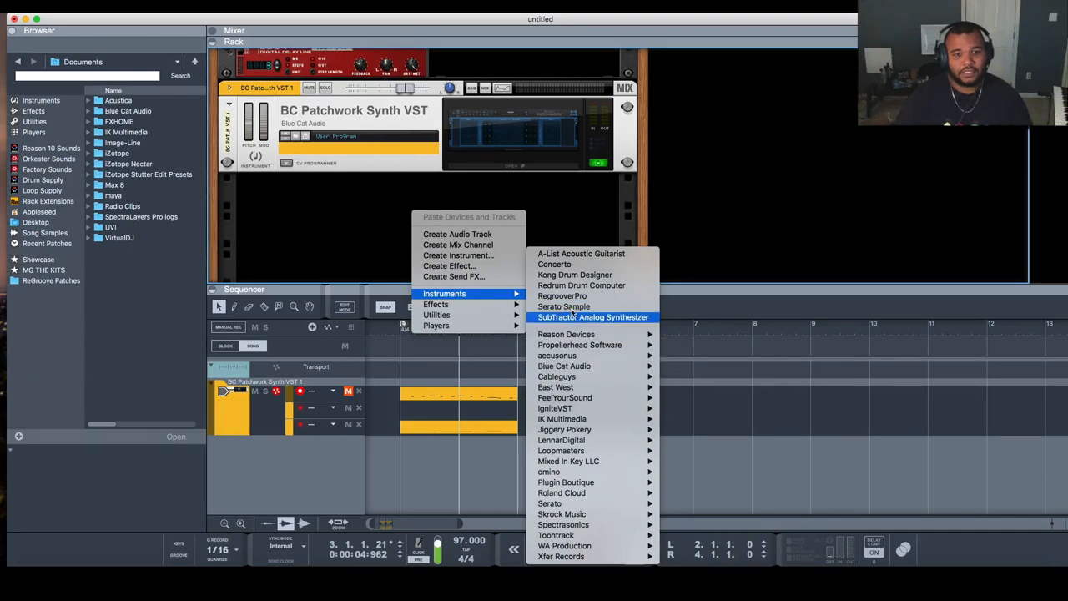
mouse_move(436, 304)
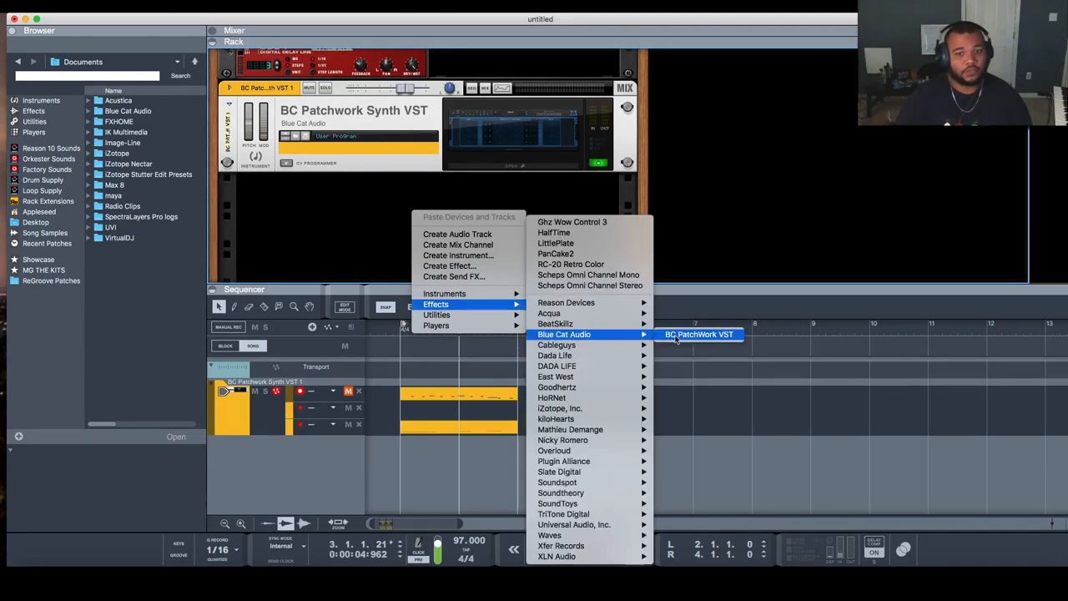
left_click(699, 334)
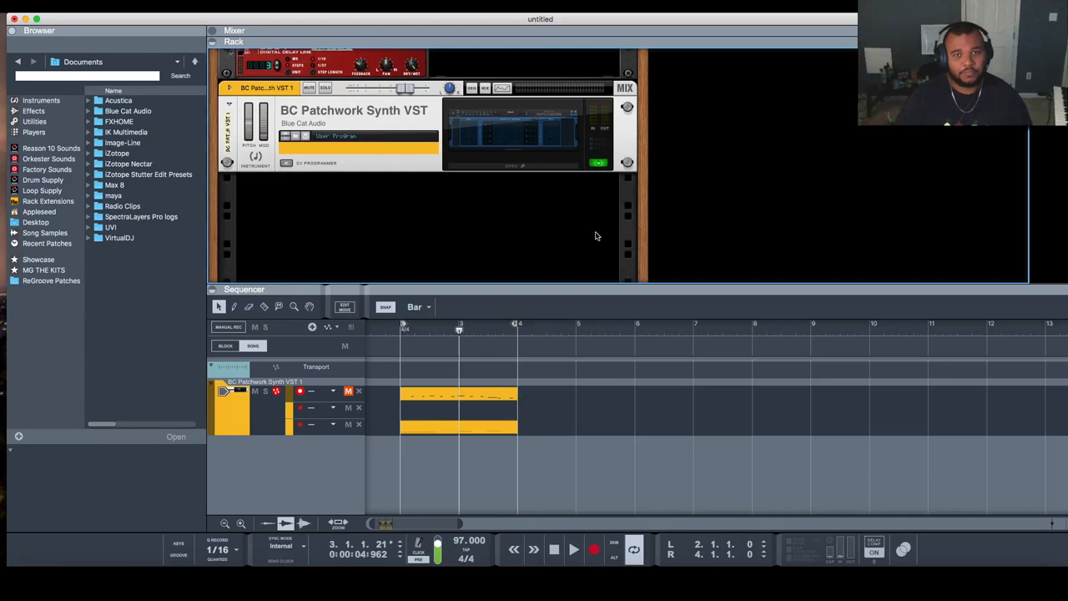
mouse_move(577, 237)
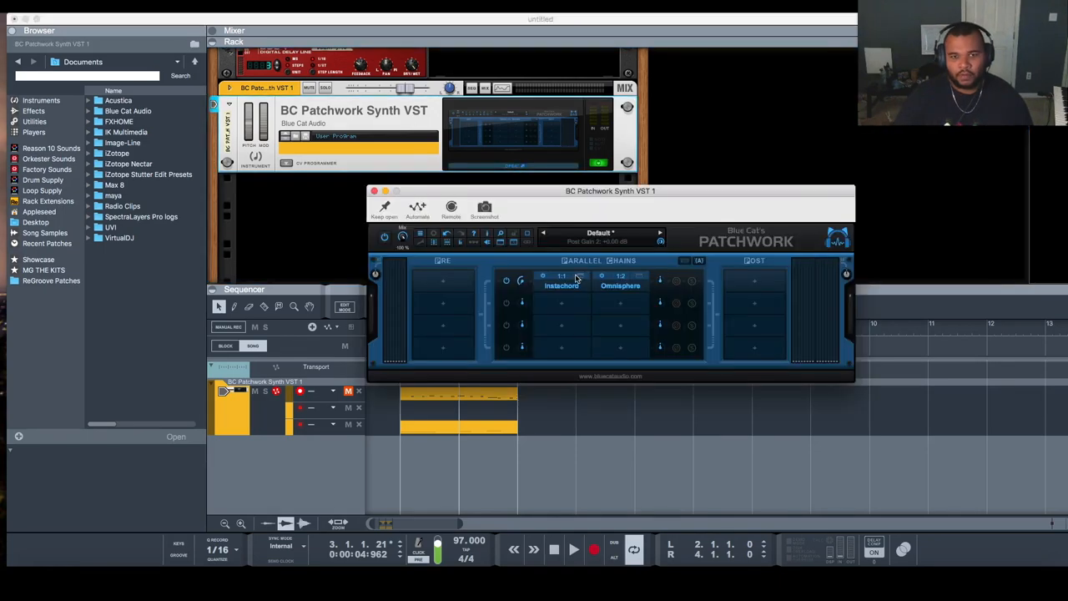
- Close the BC PatchWork Synth plugin window, leaving the rack and sequencer visible
left_click(561, 286)
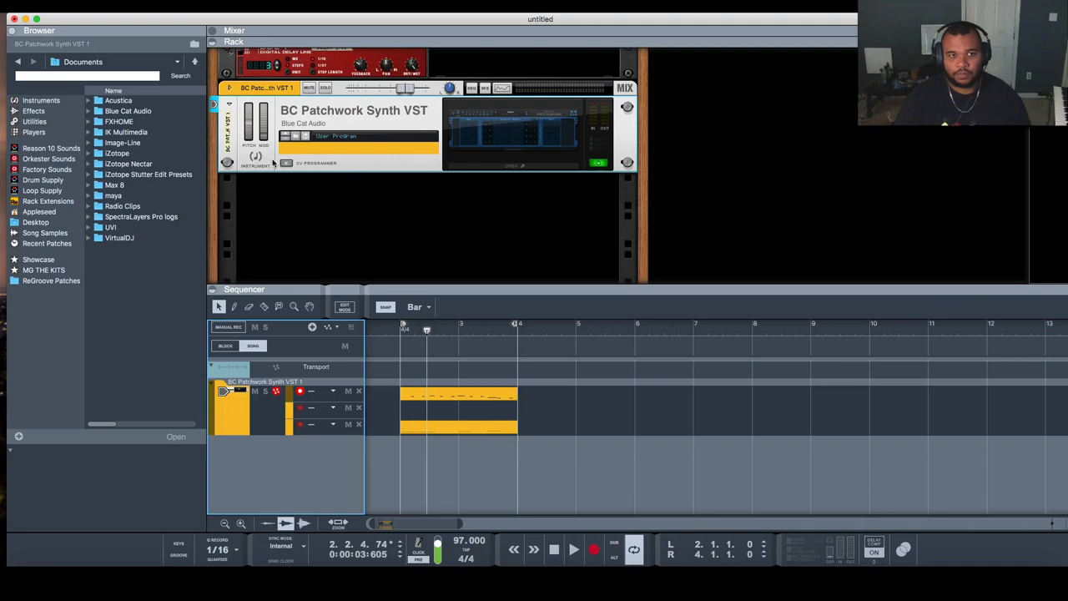
- Add a BC PatchWork Synth VST from Instruments > Blue Cat Audio to the rack with its own track
right_click(267, 87)
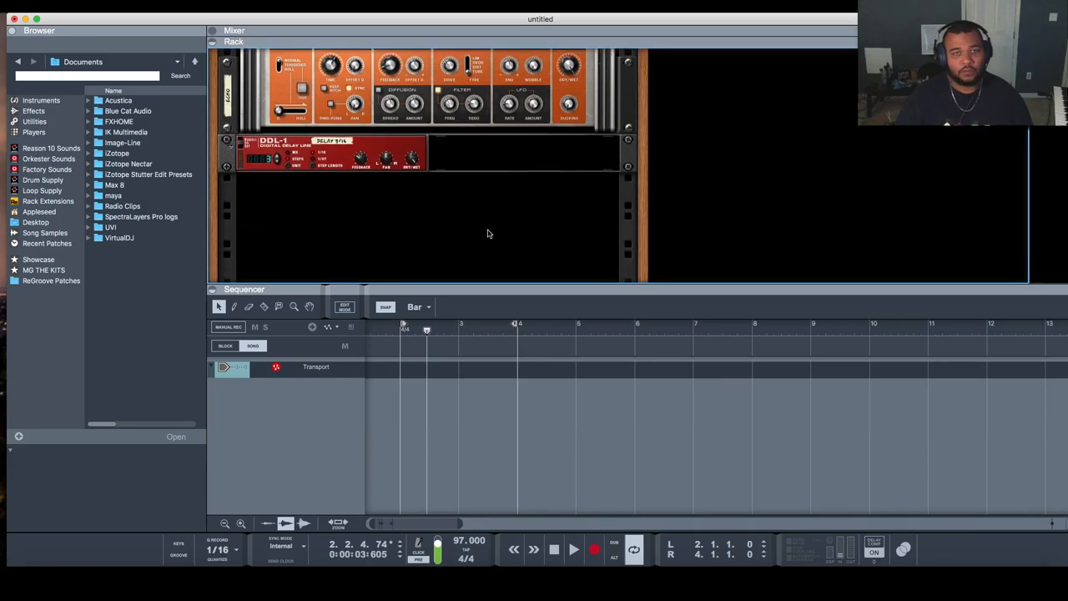
right_click(487, 234)
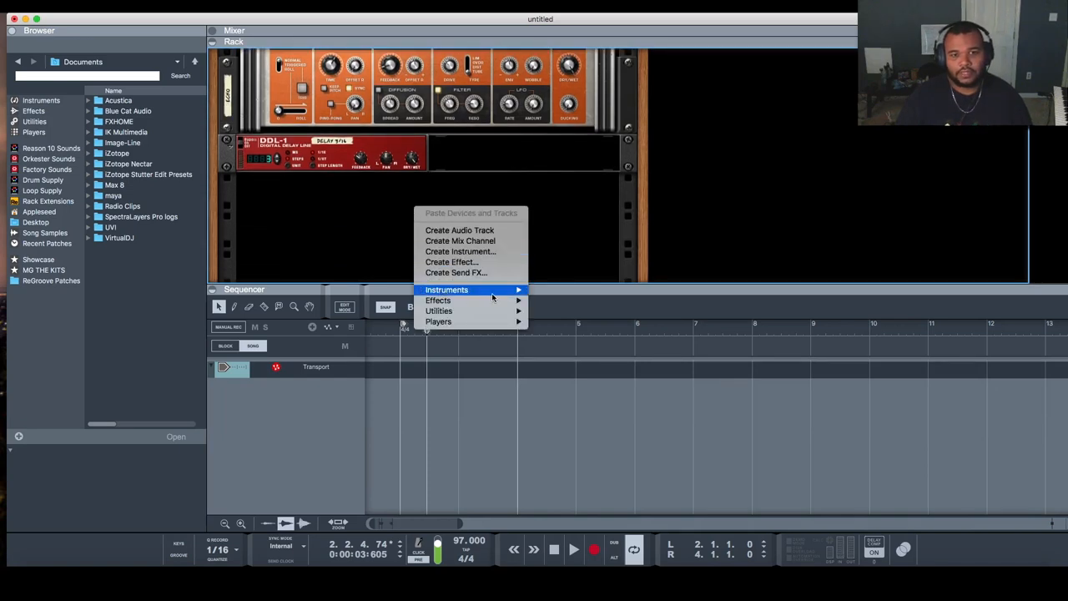
left_click(667, 370)
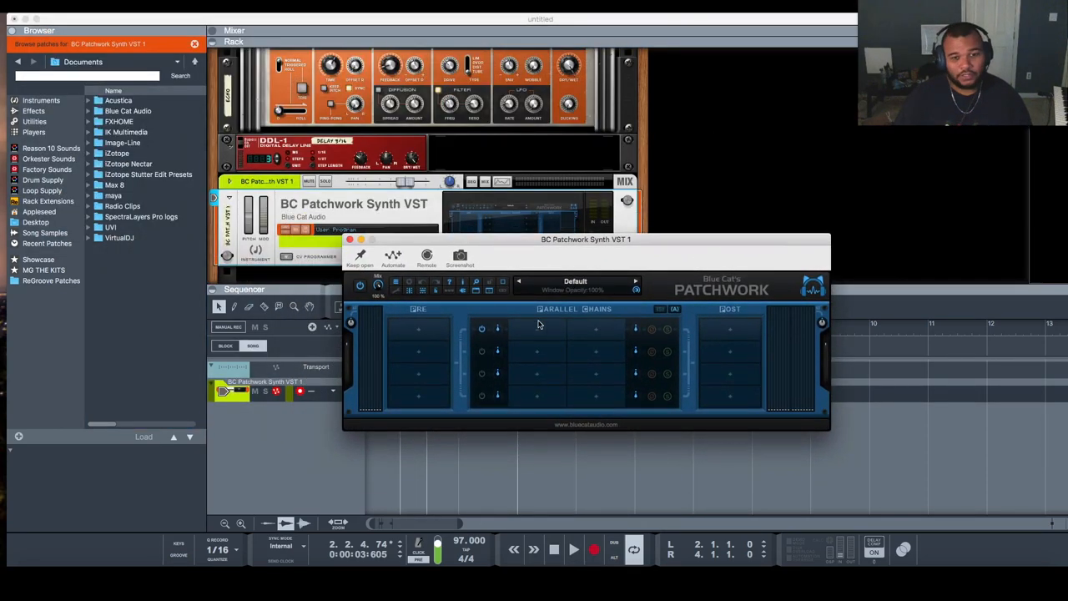
mouse_move(424, 389)
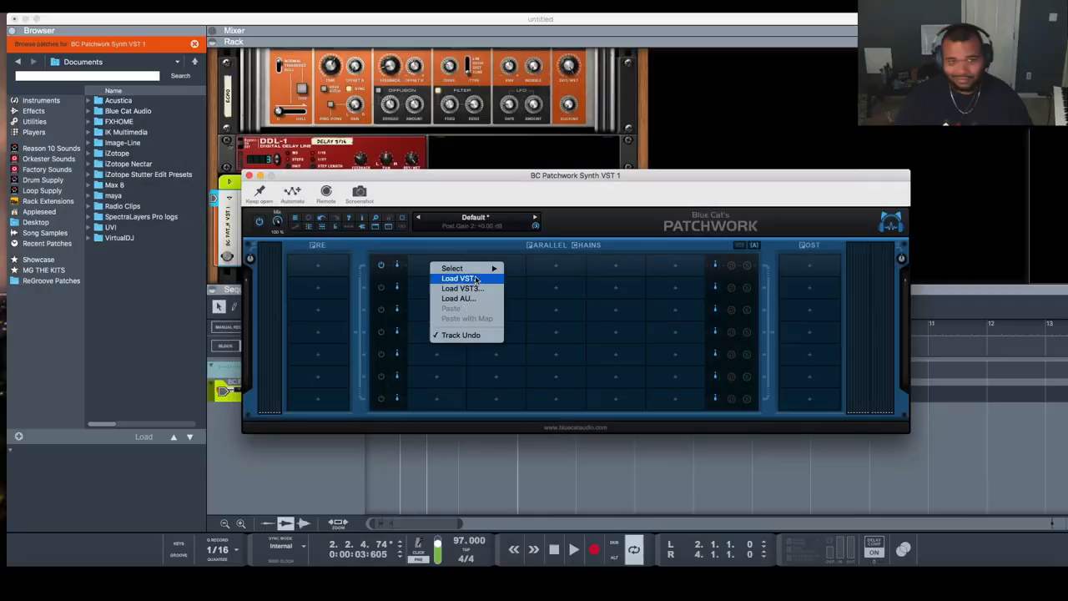
- Load Scaler and Omnisphere into PatchWork's chains and search 'just a' for the Just The Simple Dreamy Piano Again patch
left_click(457, 277)
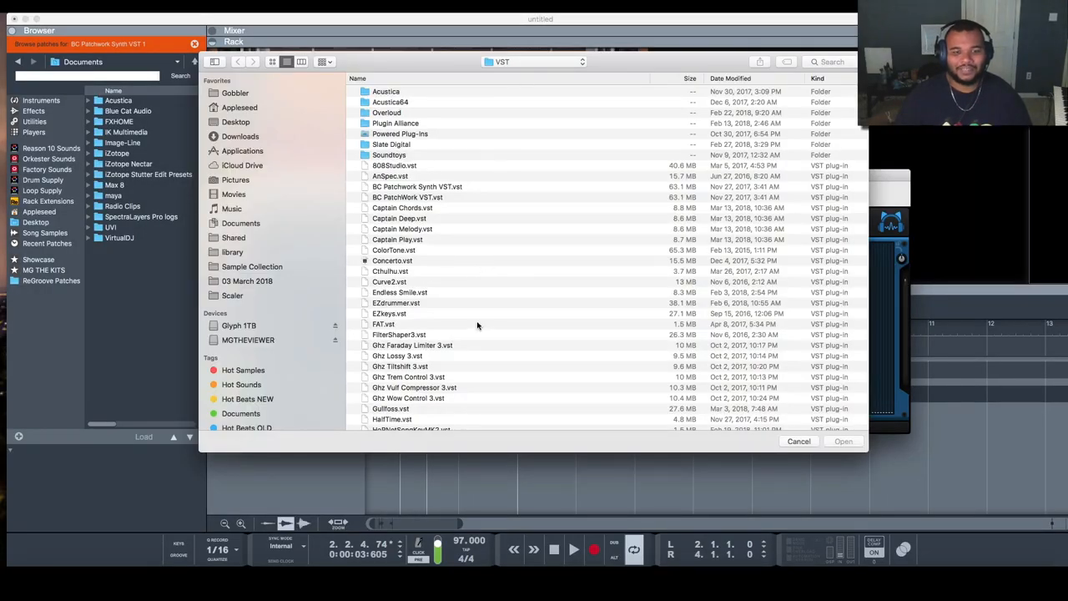
scroll("down", 3)
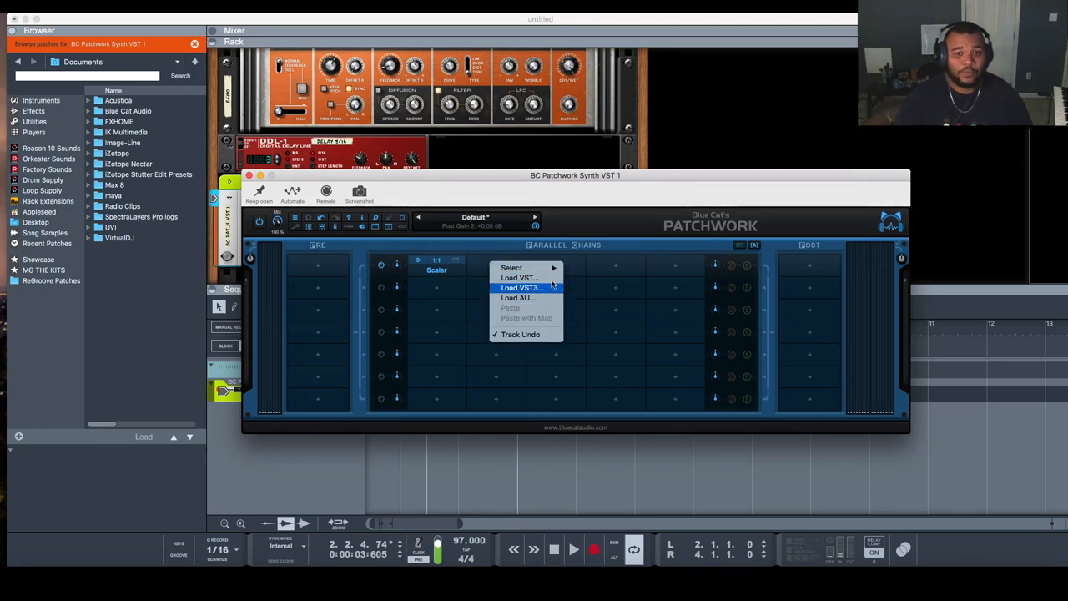
left_click(519, 287)
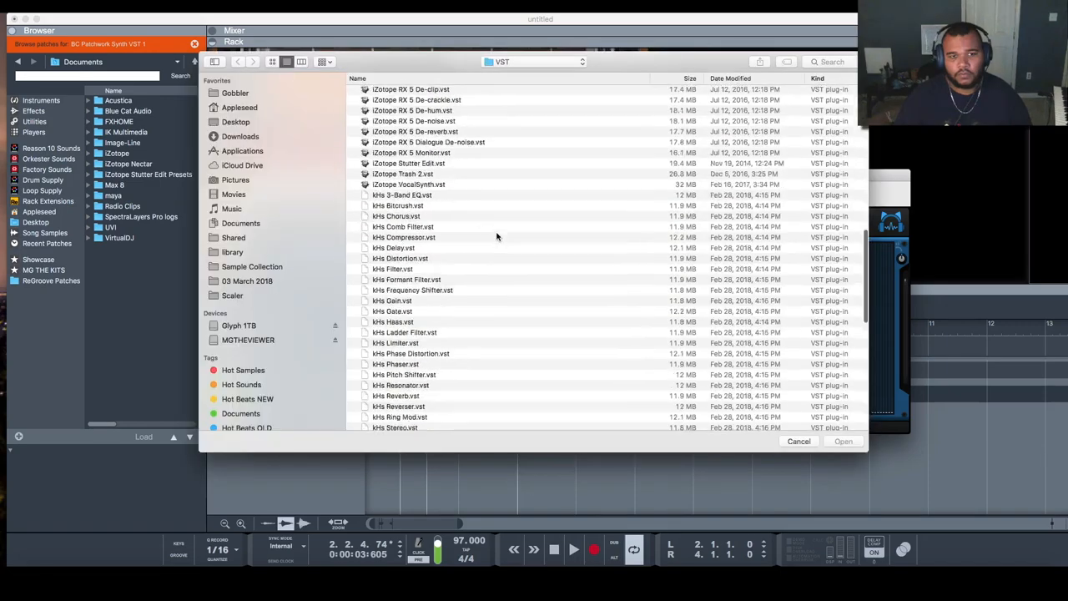
scroll("down", 3)
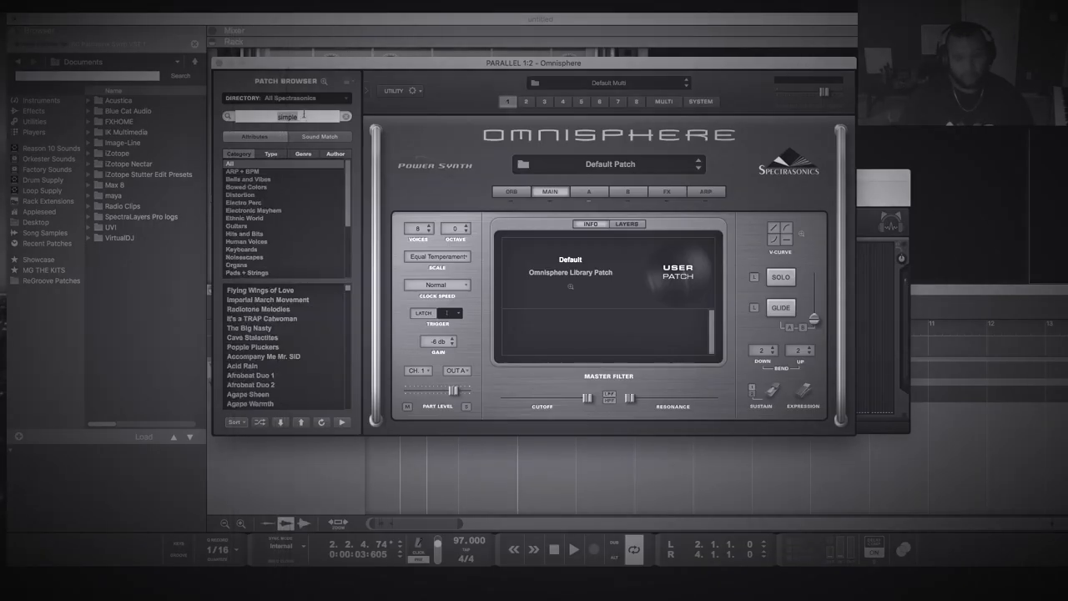
type("just a")
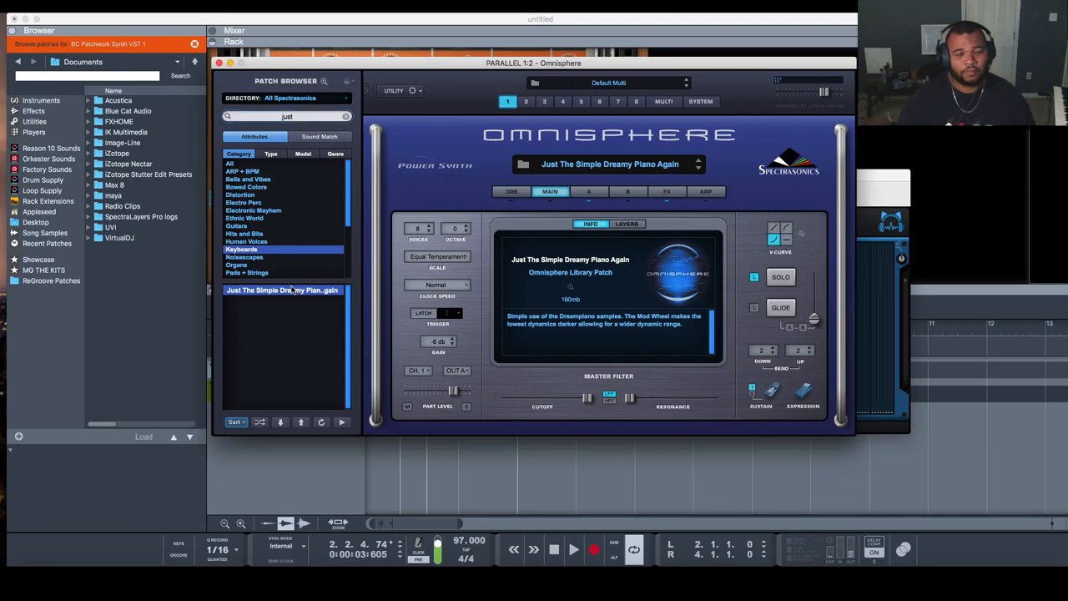
- Choose the House 2 G minor progression in Scaler and begin routing its MIDI output to Port A
right_click(483, 265)
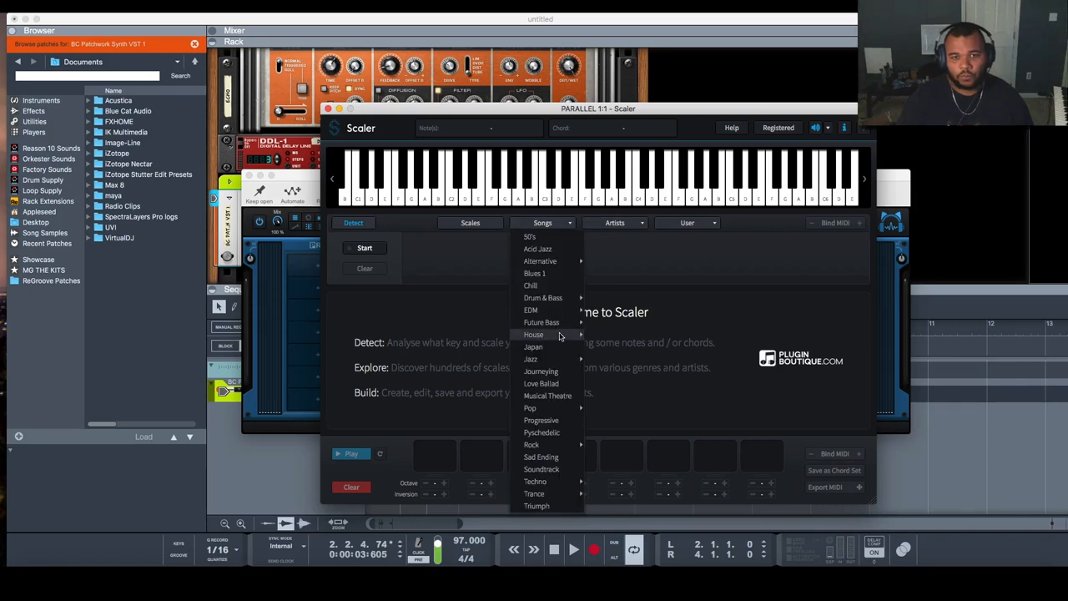
left_click(534, 333)
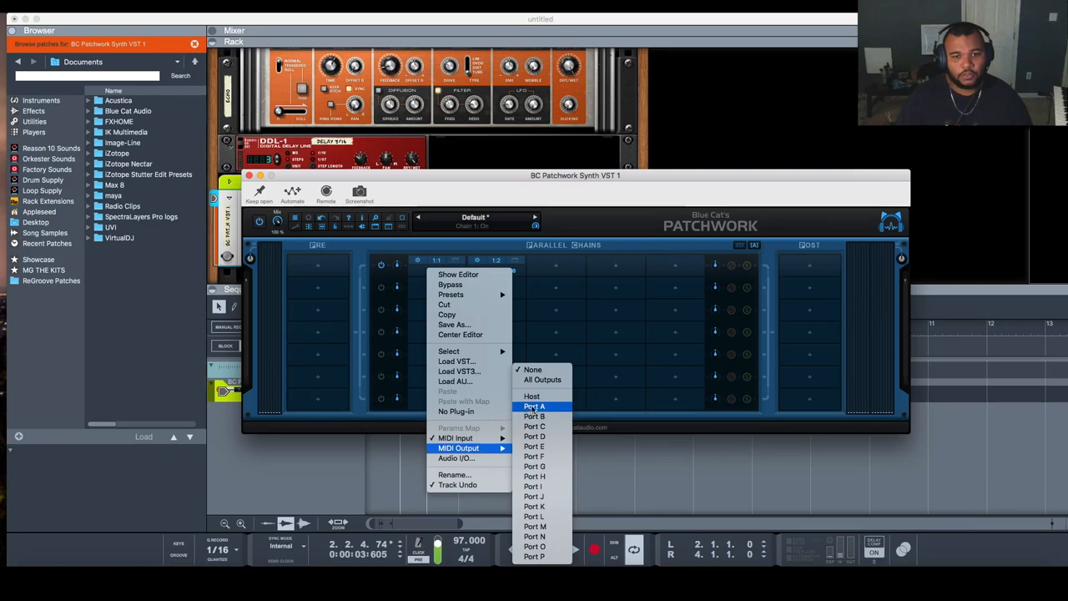
mouse_move(534, 557)
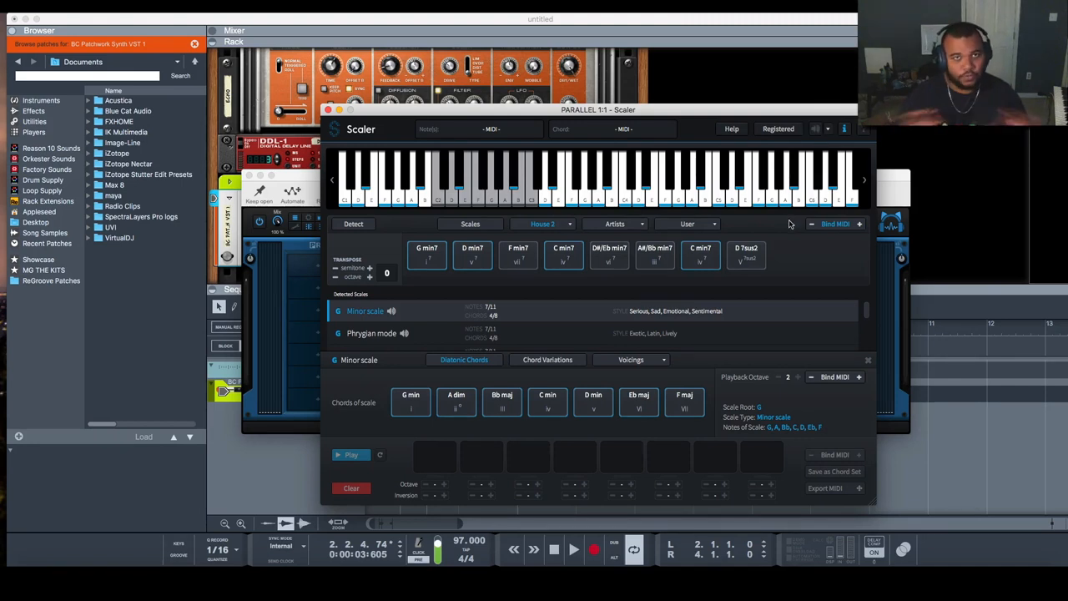
- Play two chords from Scaler's House 2 progression through Omnisphere and run Detect on the played notes
left_click(609, 253)
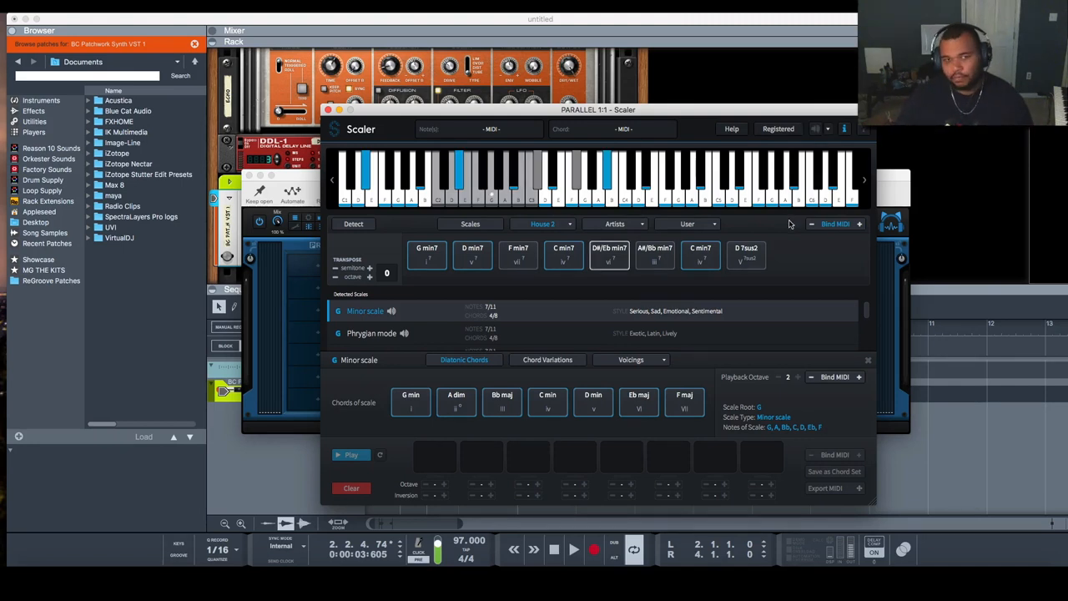
left_click(564, 253)
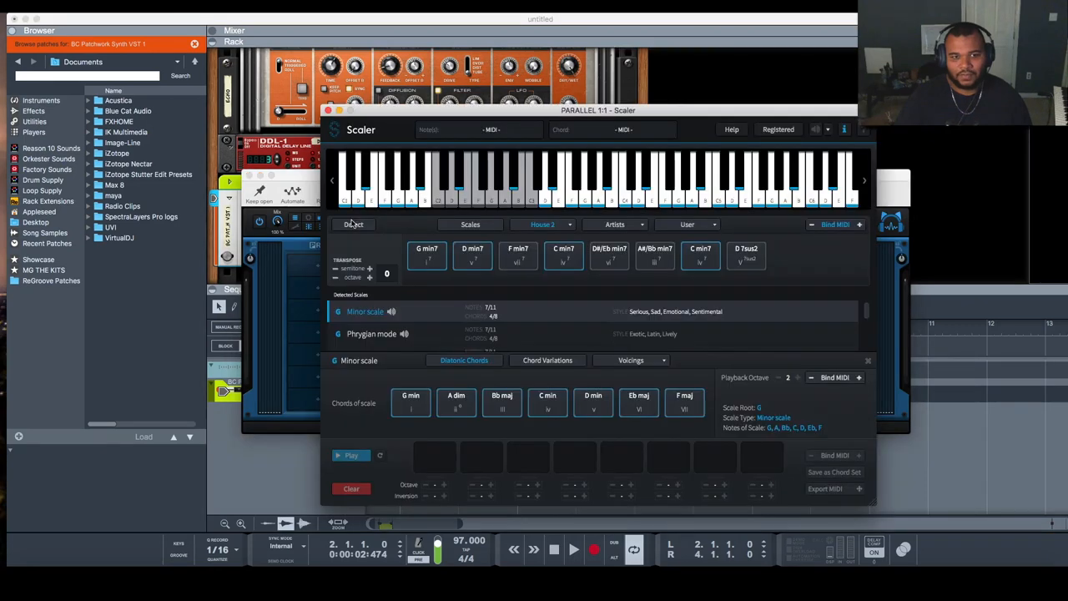
left_click(574, 549)
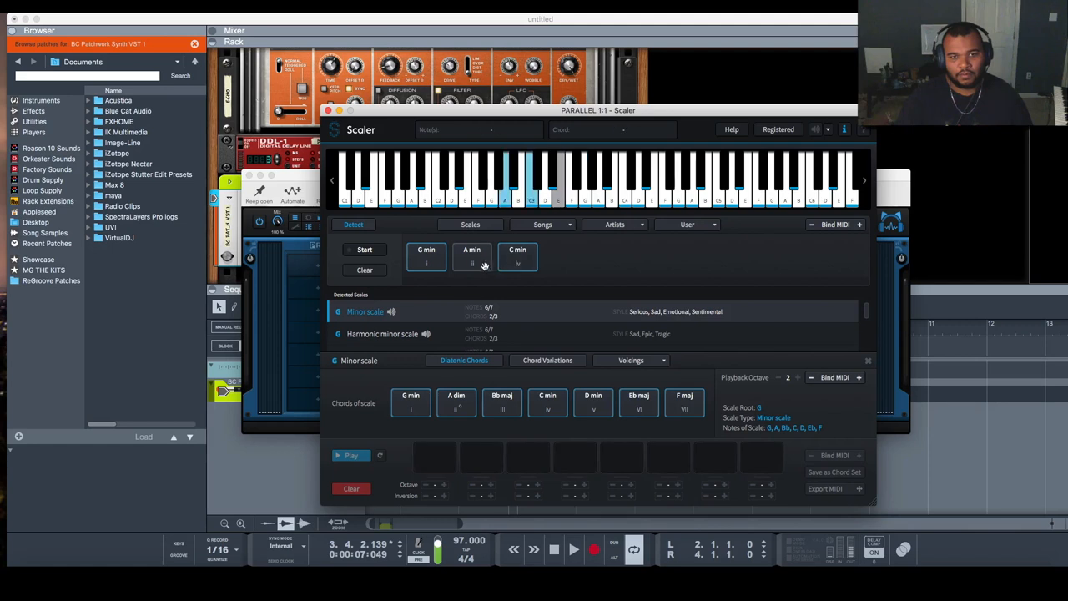
mouse_move(470, 259)
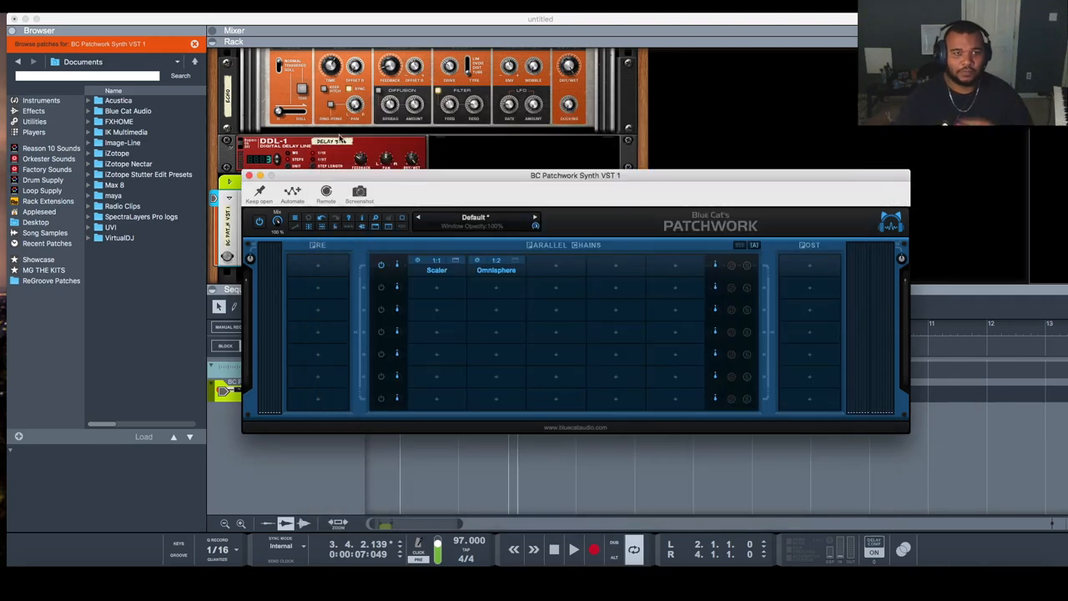
mouse_move(427, 280)
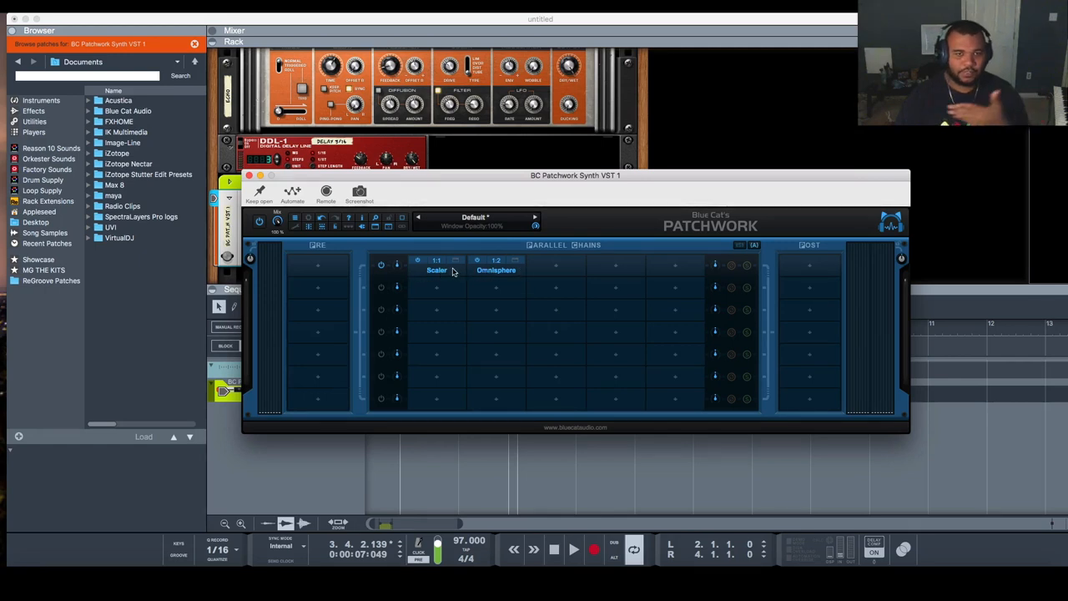
- Set a PatchWork slot's MIDI input to Port A channel 1 and browse for a plugin to load
right_click(437, 270)
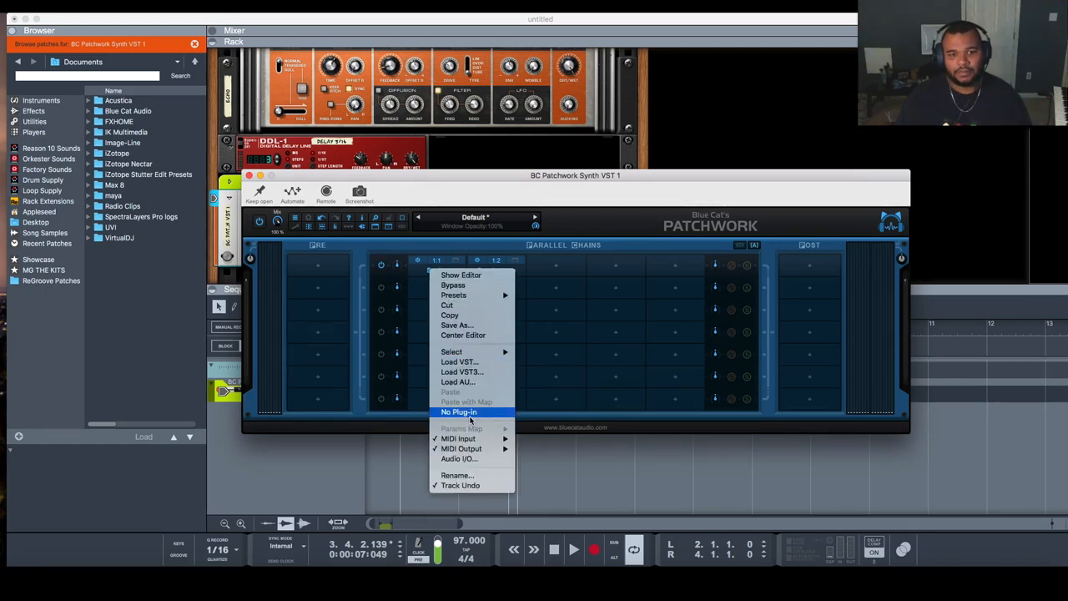
left_click(460, 447)
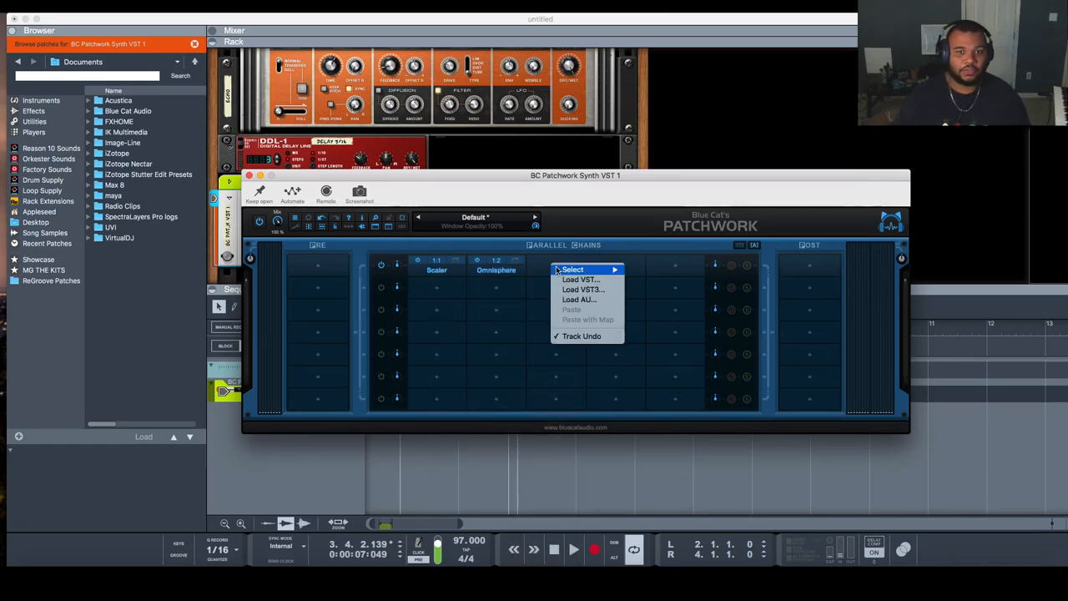
left_click(581, 279)
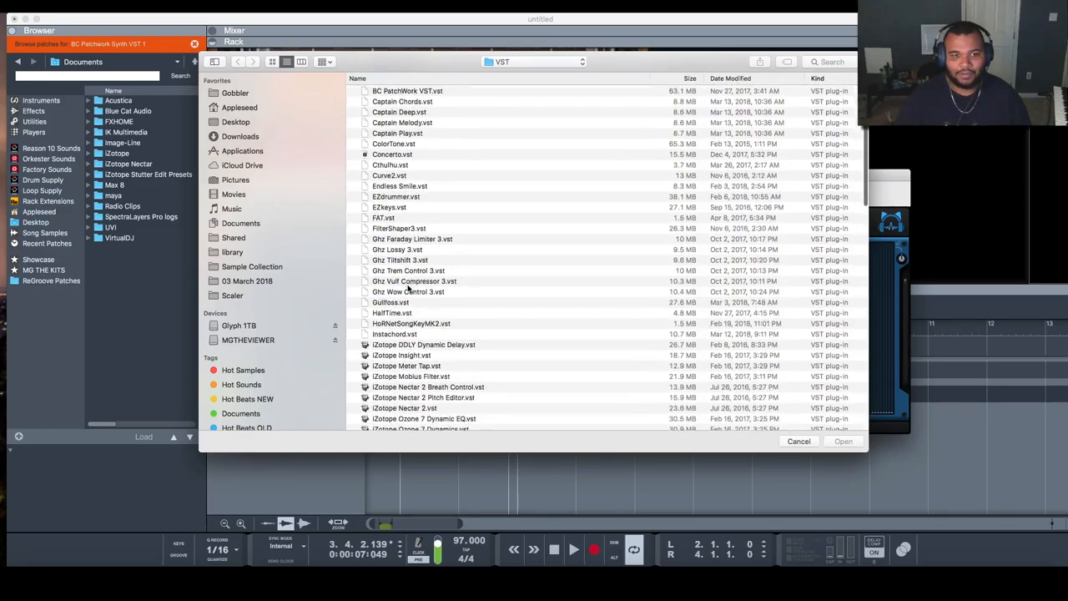
scroll("down", 3)
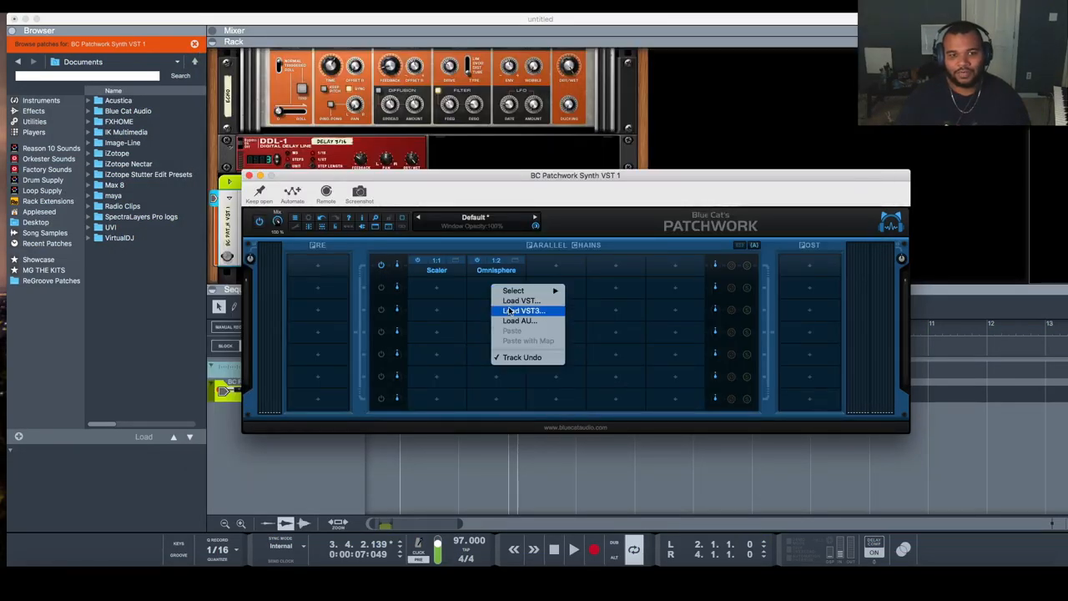
- Load SynthMaster as a VST3 into Omnisphere's chain and bring up its routing options
left_click(520, 301)
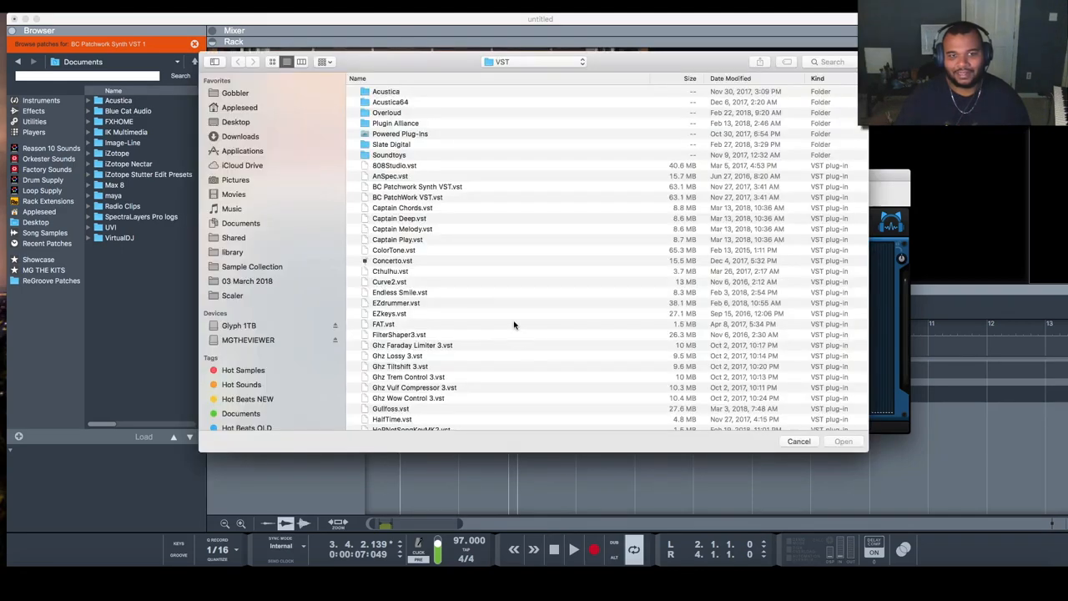
scroll("down", 3)
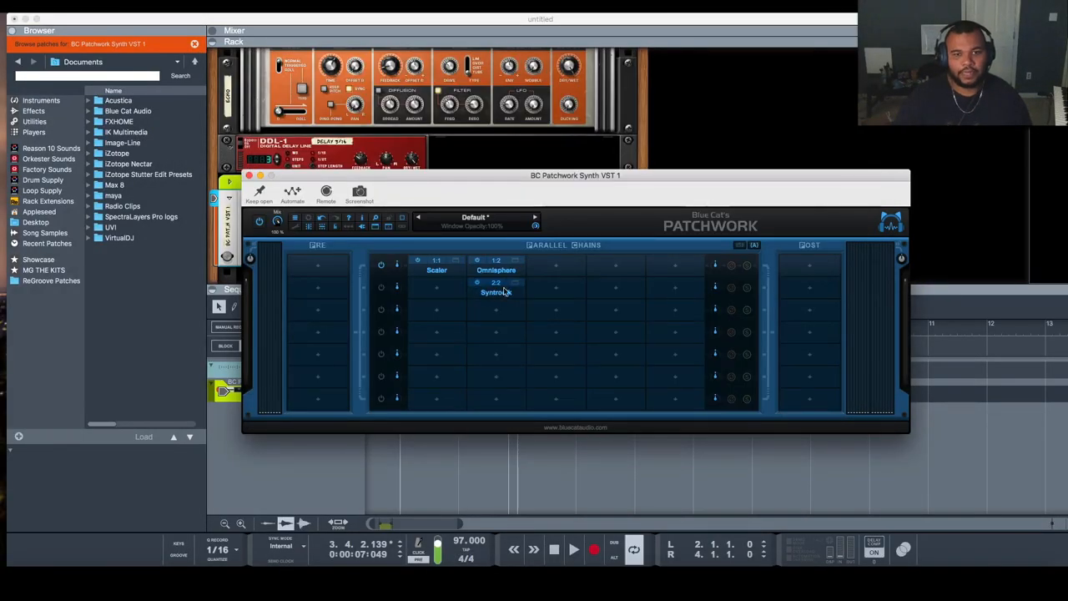
right_click(496, 292)
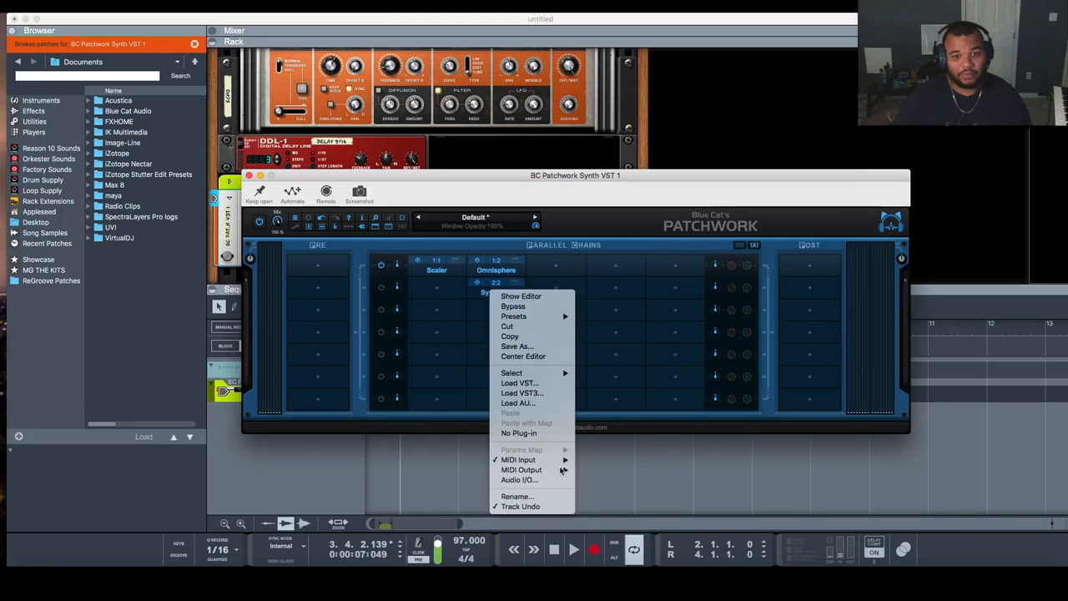
mouse_move(517, 459)
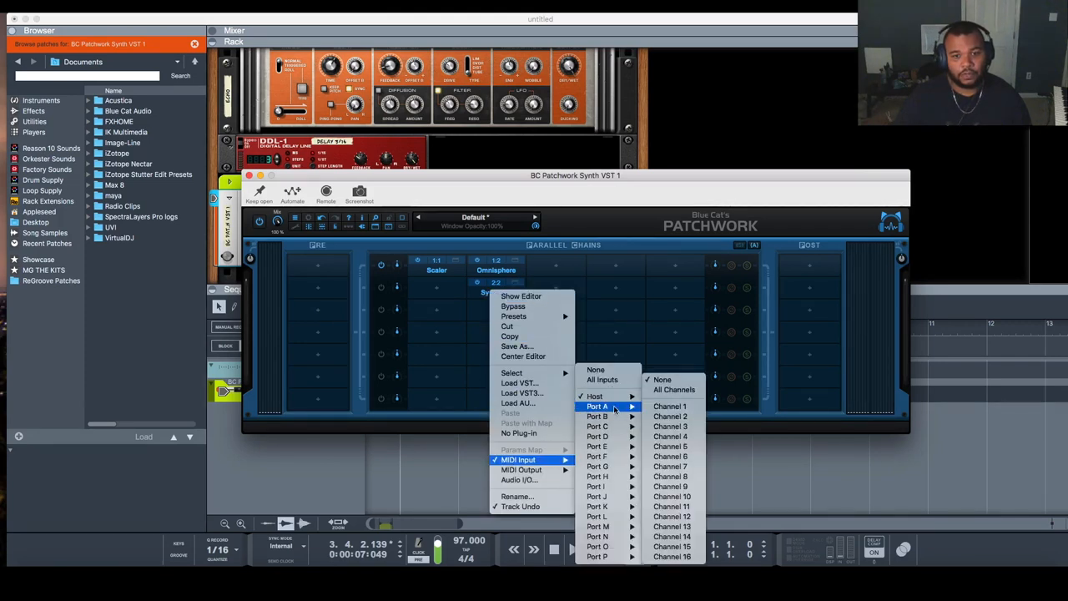
mouse_move(671, 407)
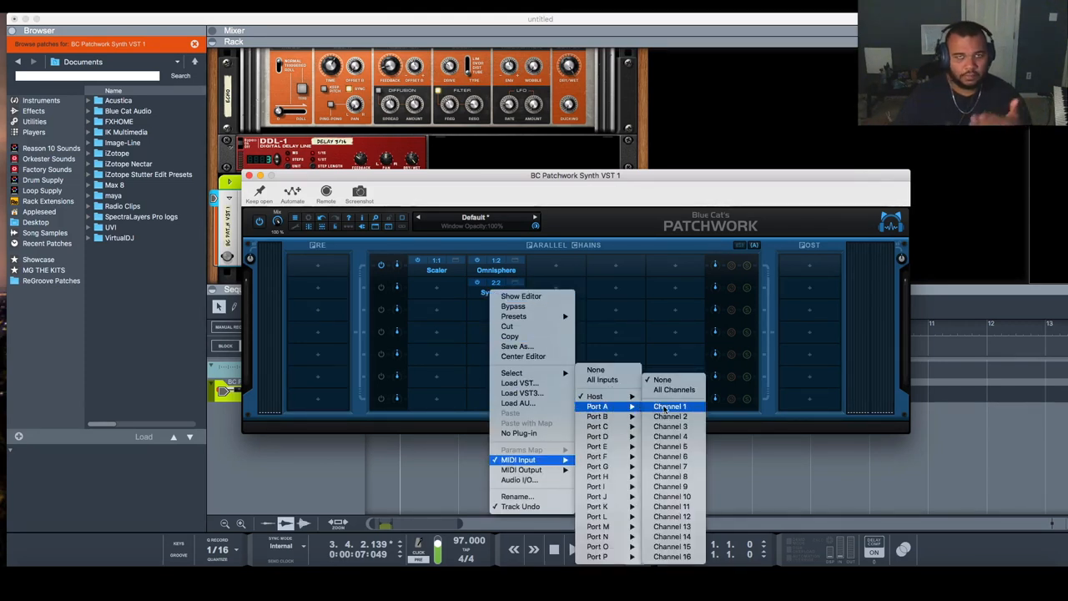
mouse_move(671, 417)
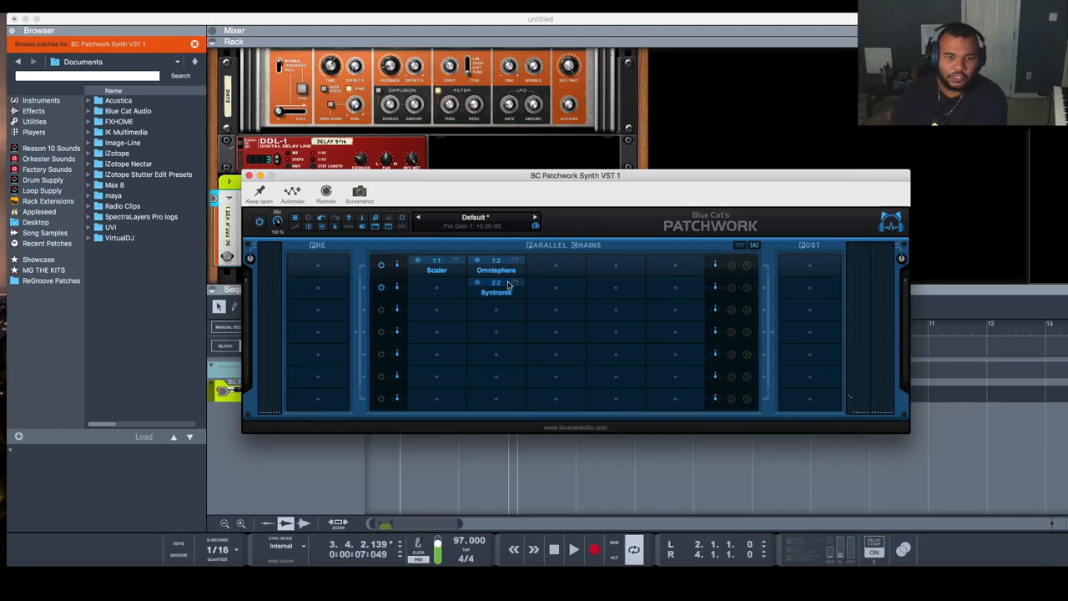
mouse_move(701, 290)
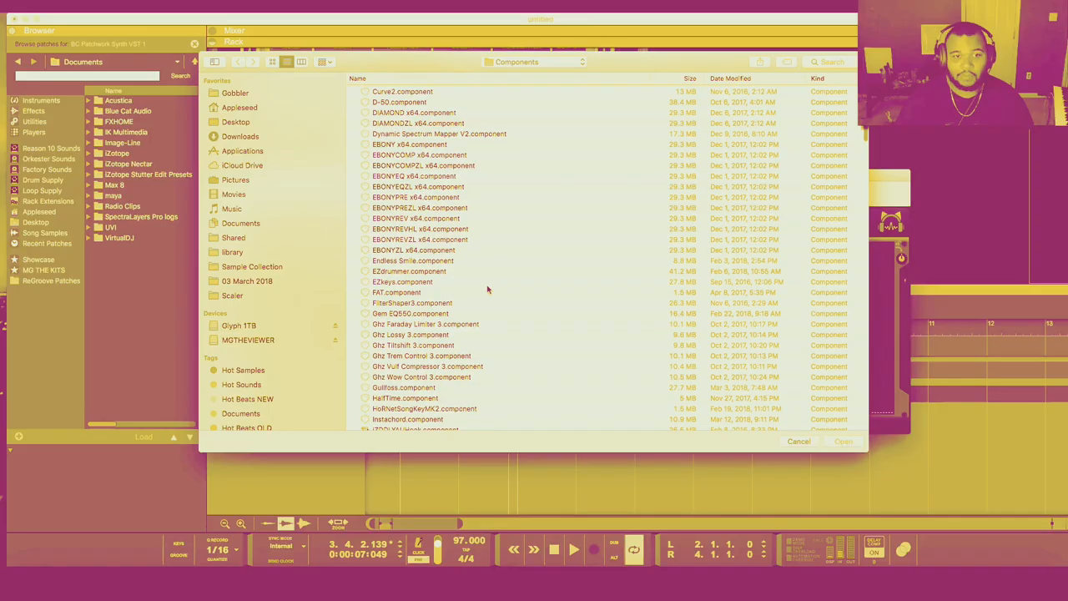
- Load Wow Control 3 into a PatchWork chain and select its 33.3 RPM Vinyl preset
left_click(421, 373)
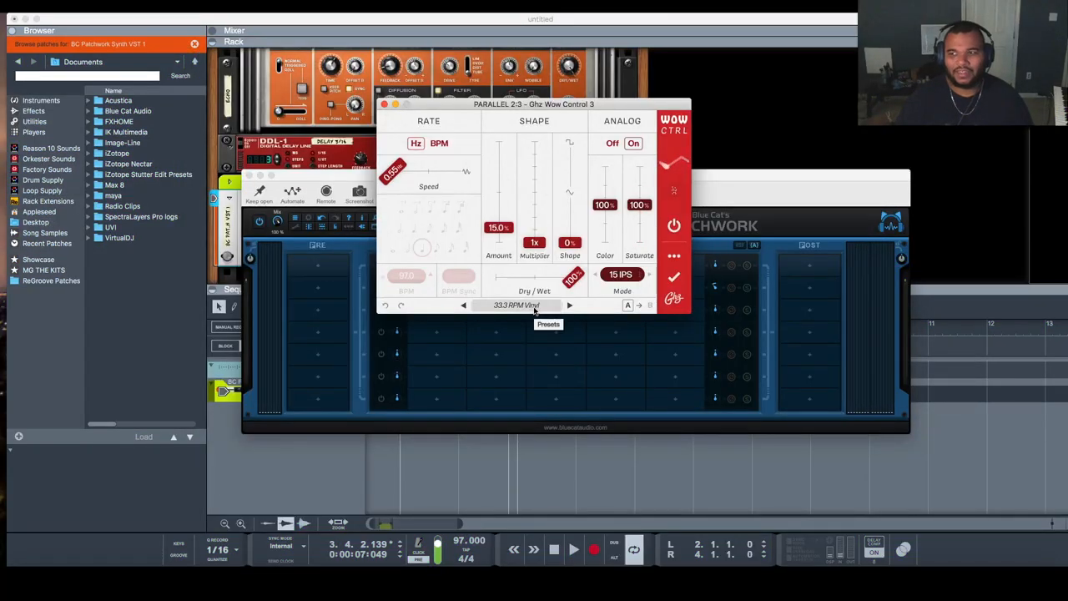
left_click(548, 324)
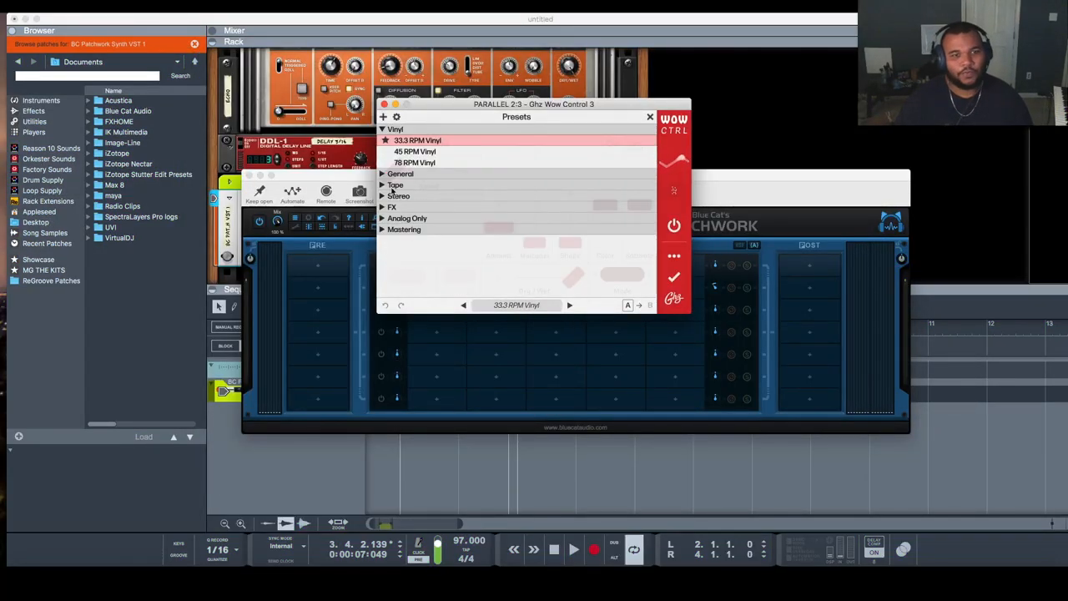
left_click(394, 184)
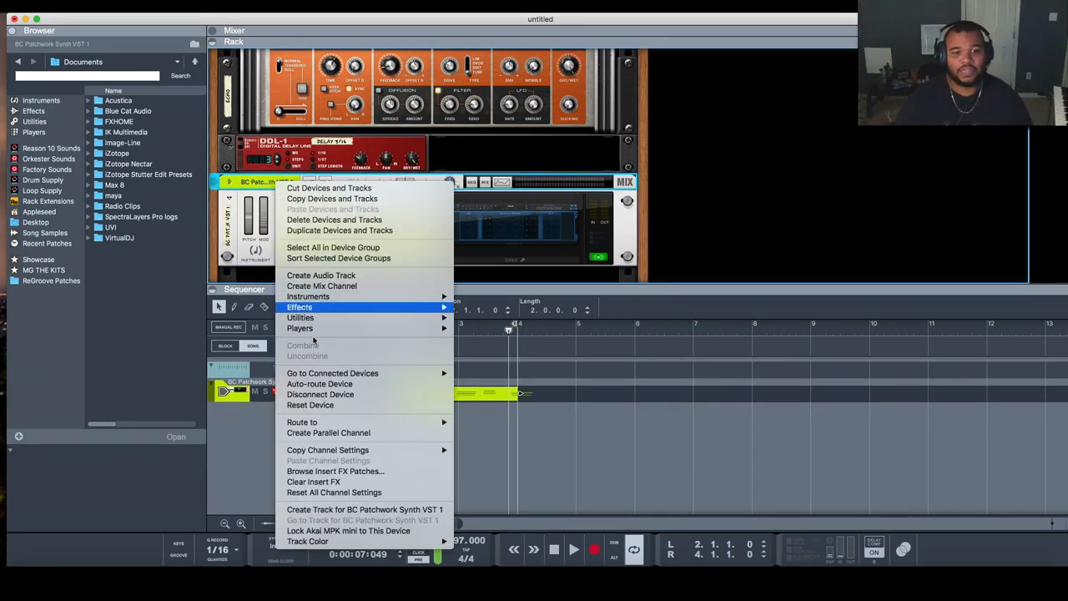
mouse_move(320, 275)
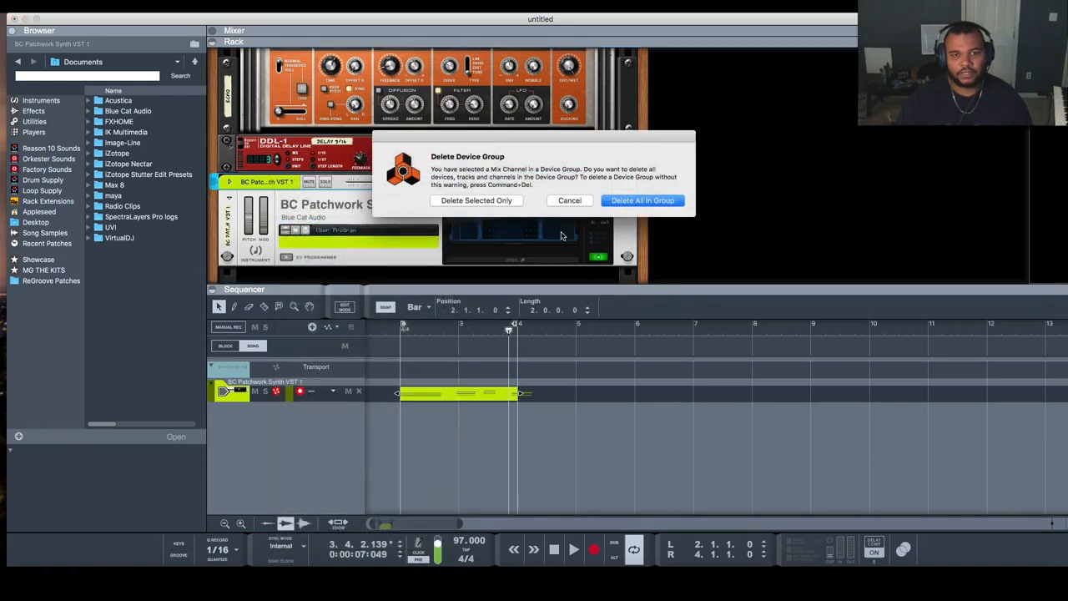
- Confirm Delete All in Group to remove the PatchWork device, its track and clip
left_click(641, 201)
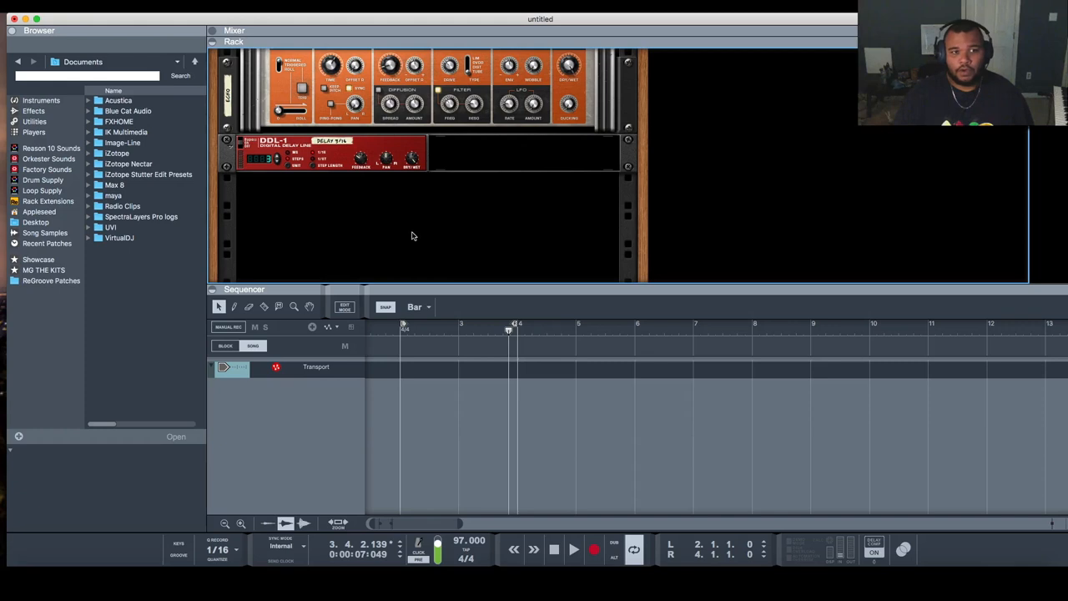
mouse_move(404, 233)
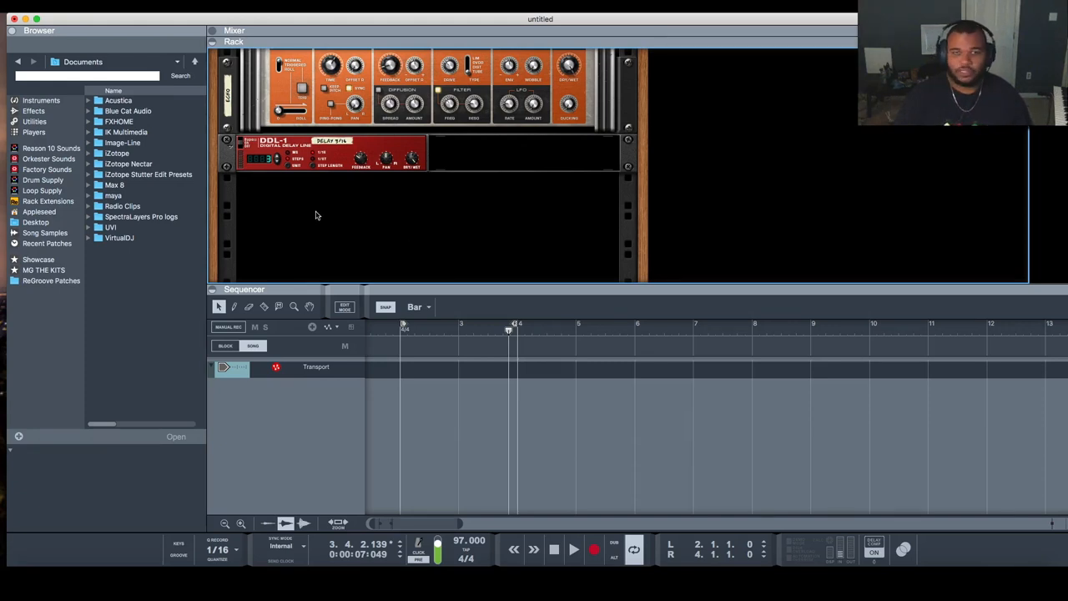
- Create a new PatchWork Synth and load Omnisphere.vst as a VST into slot 1.2 after InstaChord
right_click(316, 215)
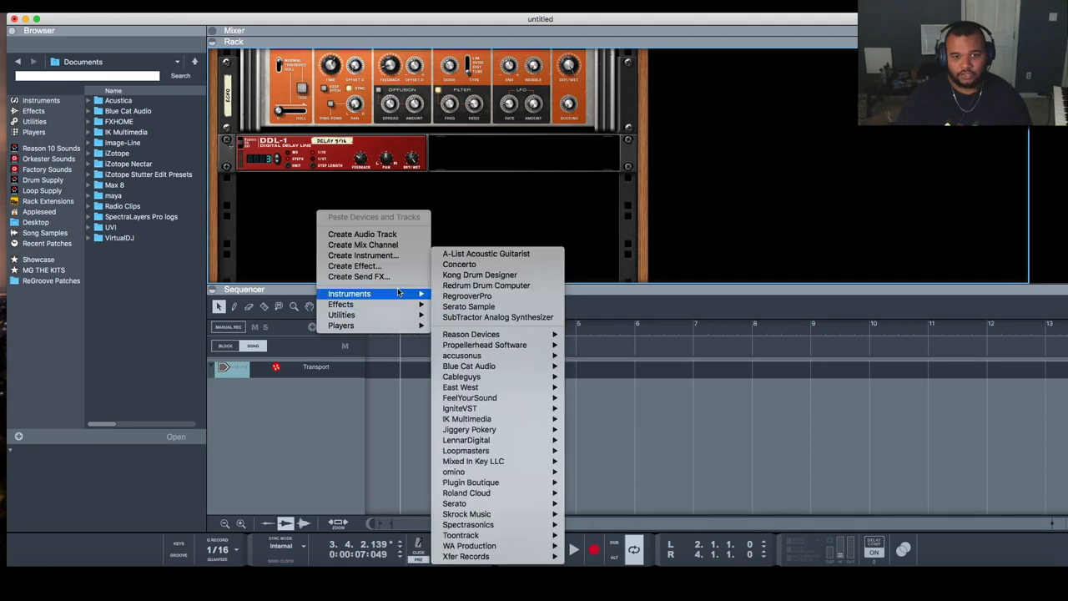
left_click(467, 365)
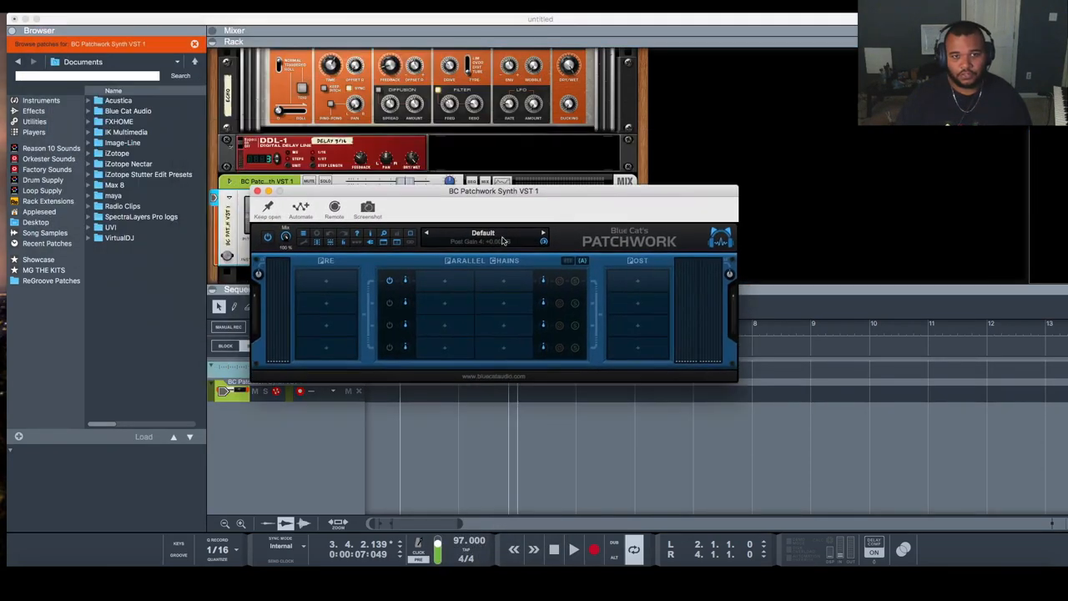
left_click(444, 280)
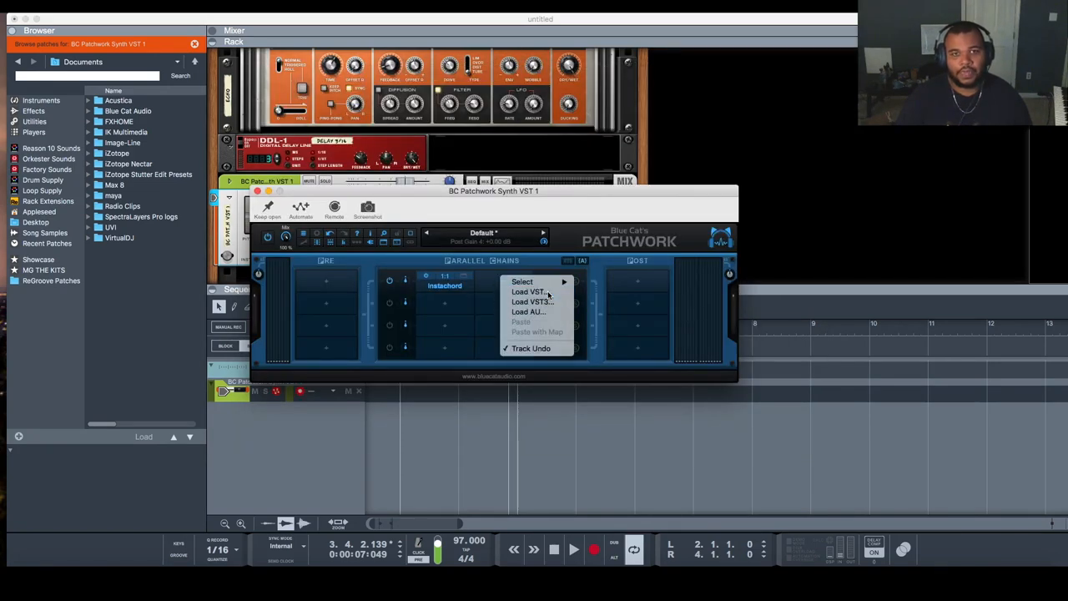
left_click(529, 290)
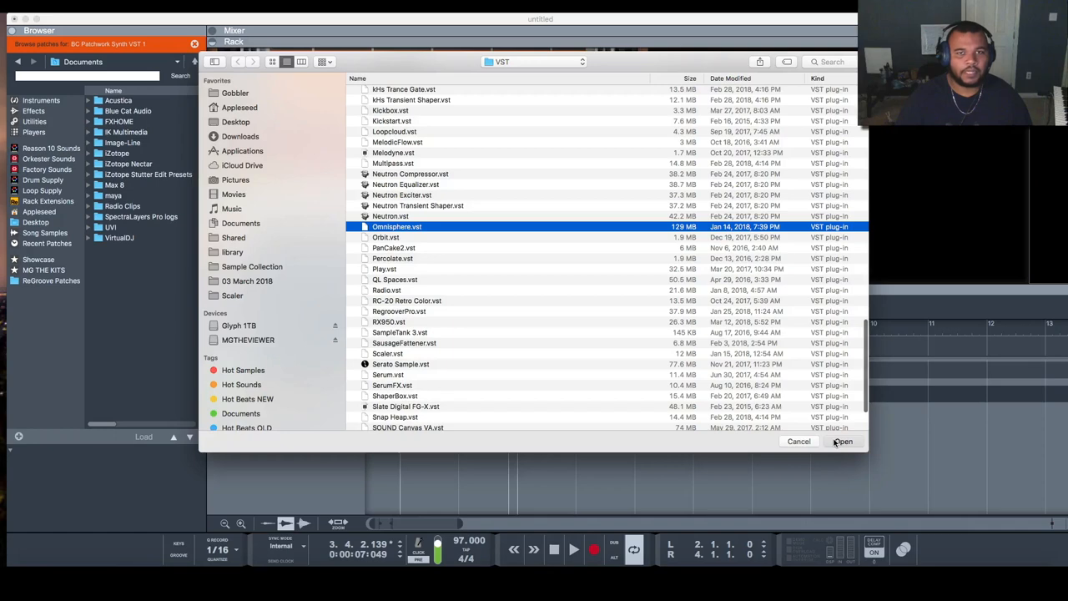
left_click(844, 440)
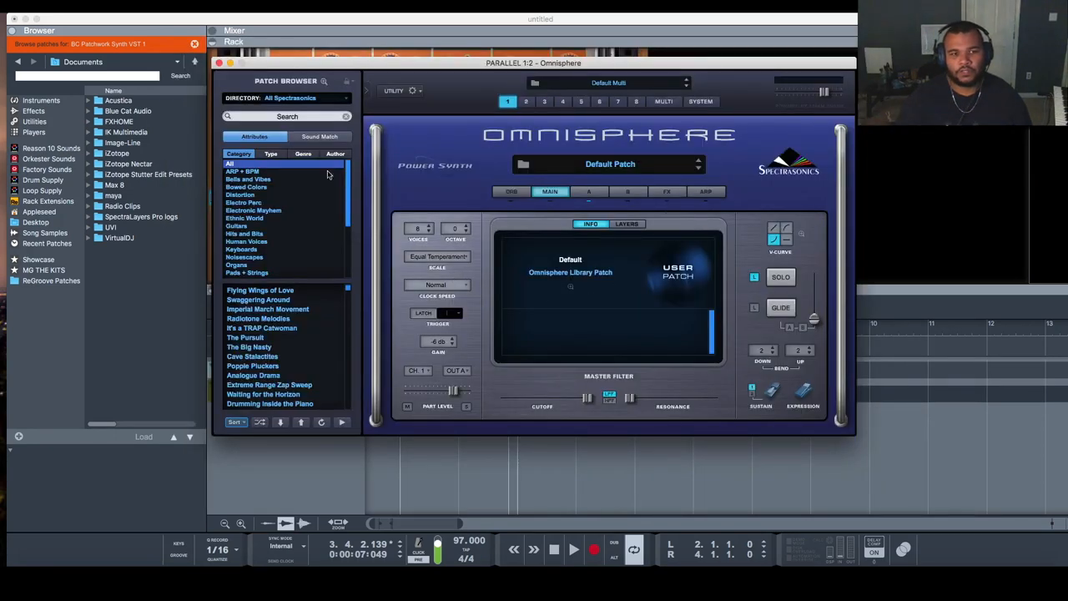
mouse_move(267, 234)
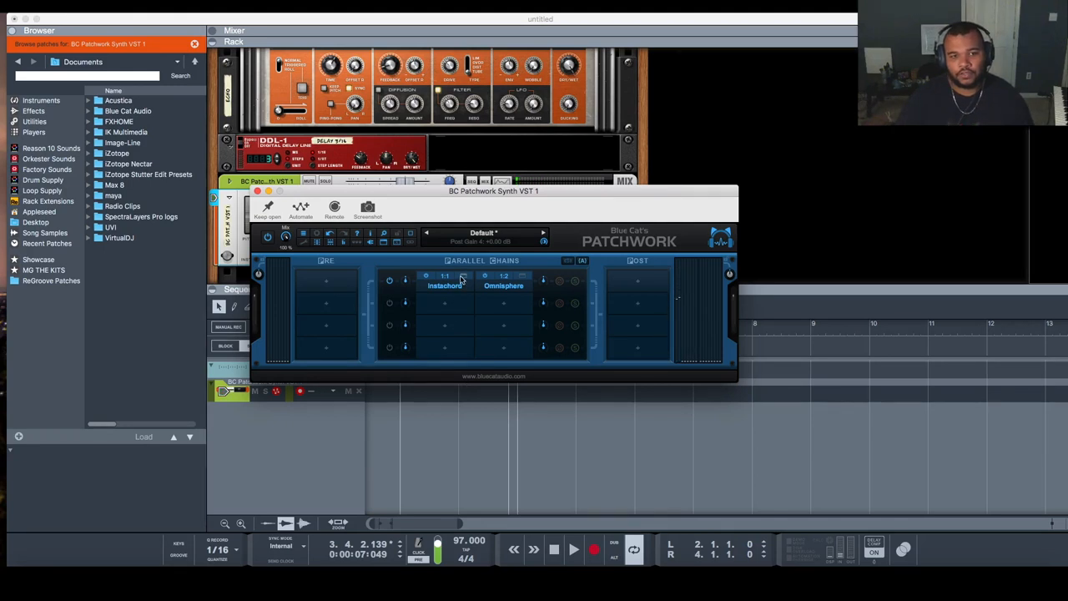
- In InstaChord's editor, drag the Chords A, Picks A, Chords B and Picks B zones into low-to-high order
left_click(444, 286)
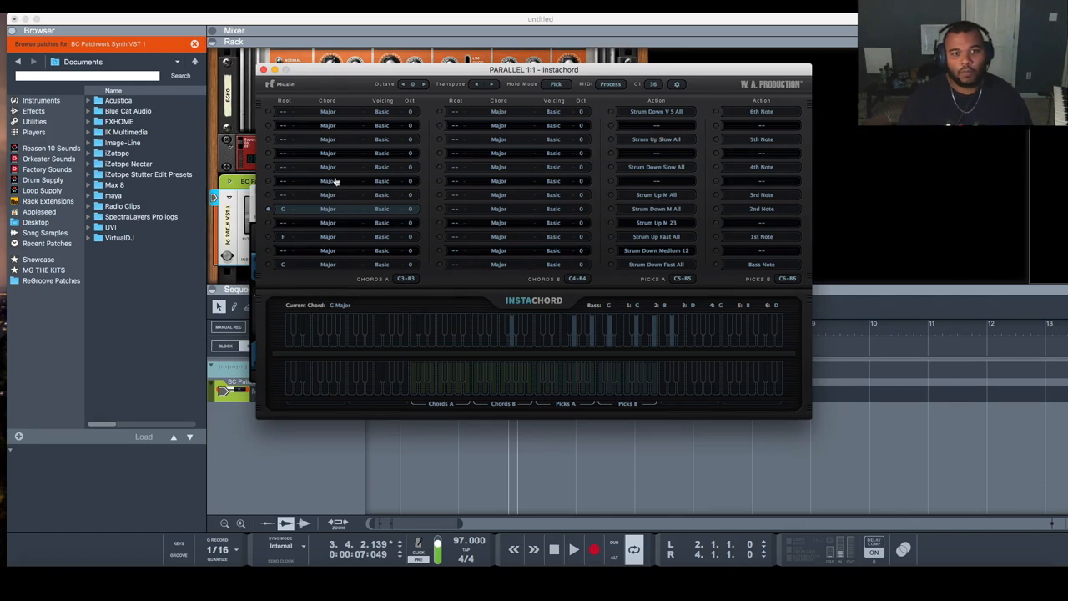
mouse_move(581, 399)
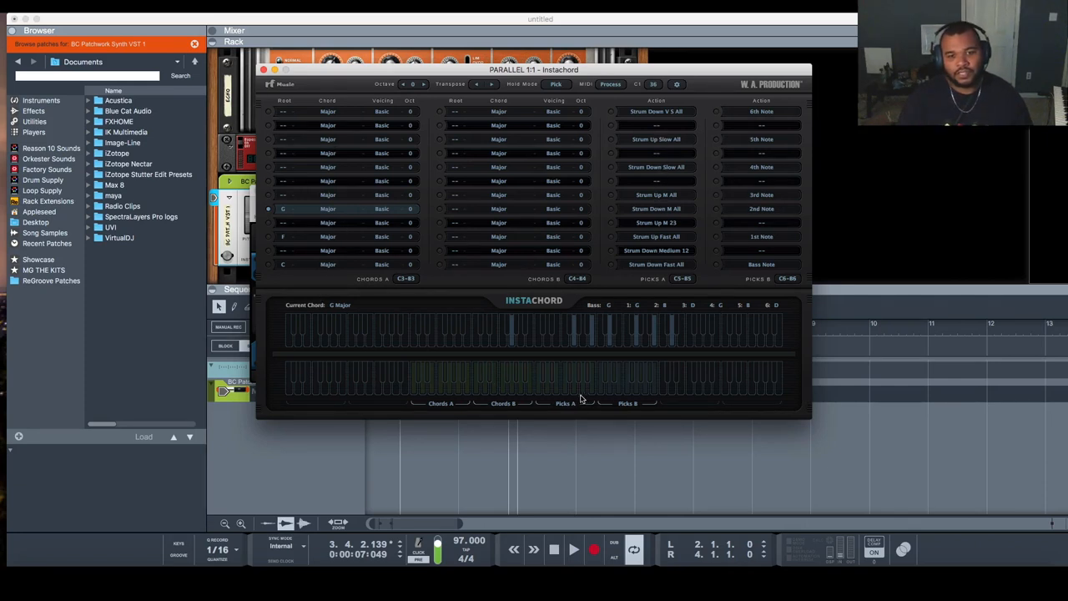
mouse_move(477, 402)
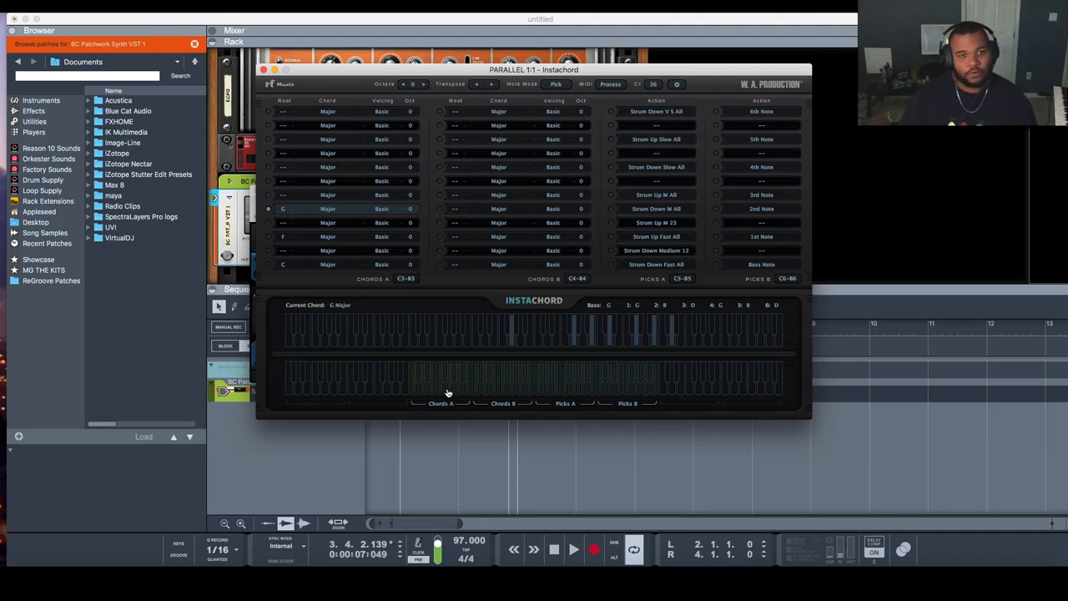
left_click(334, 264)
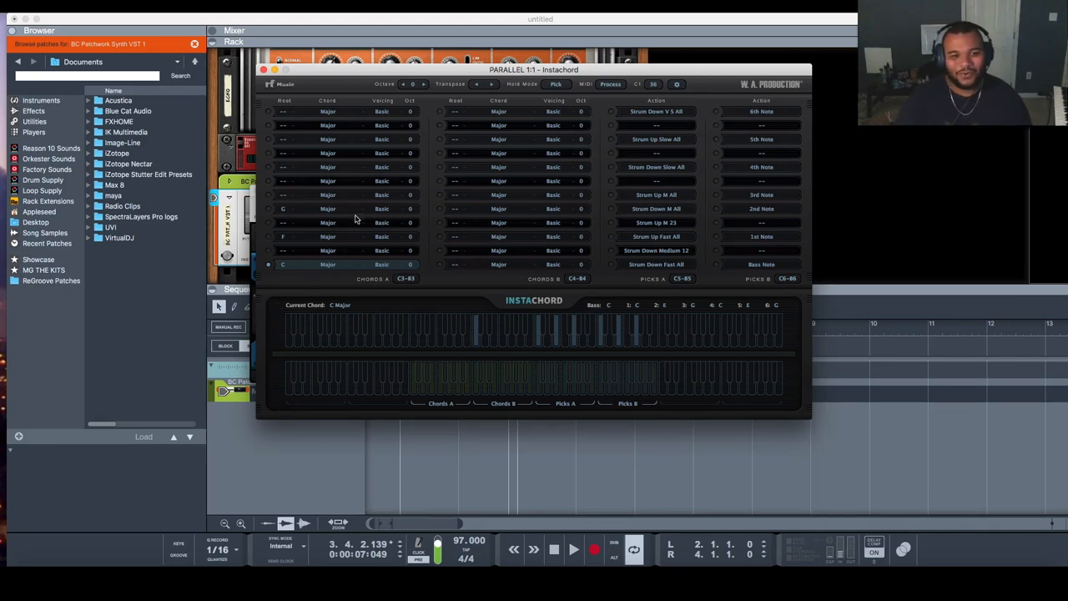
left_click(406, 279)
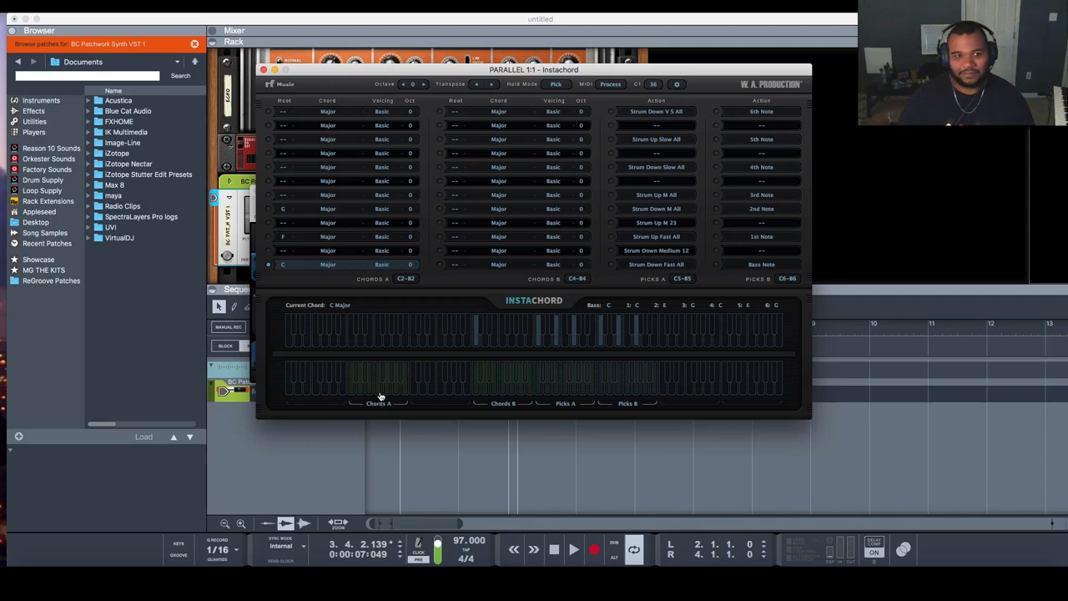
left_click(282, 237)
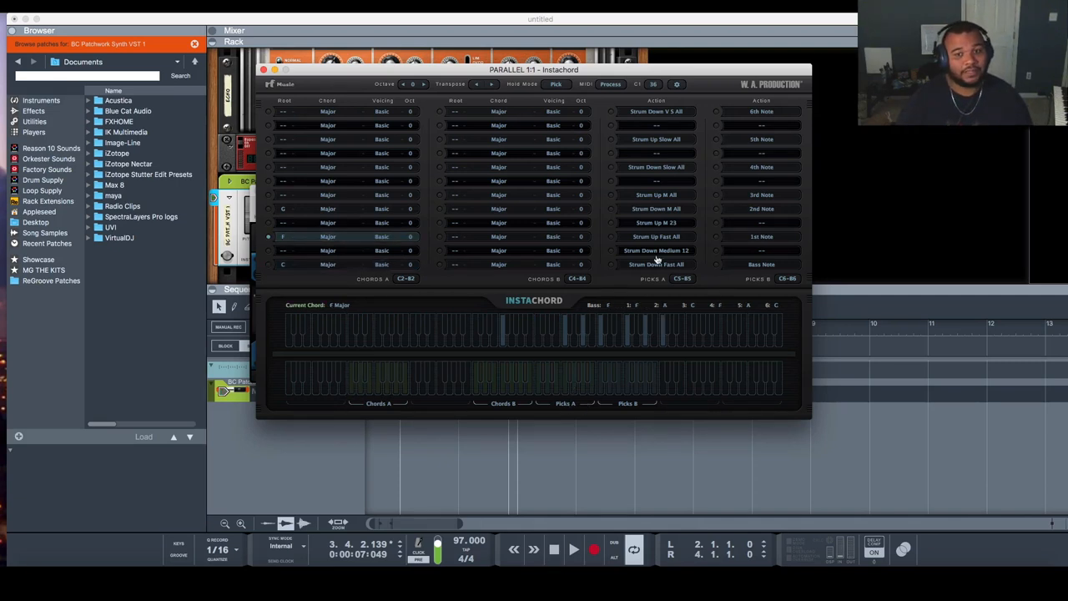
left_click(680, 277)
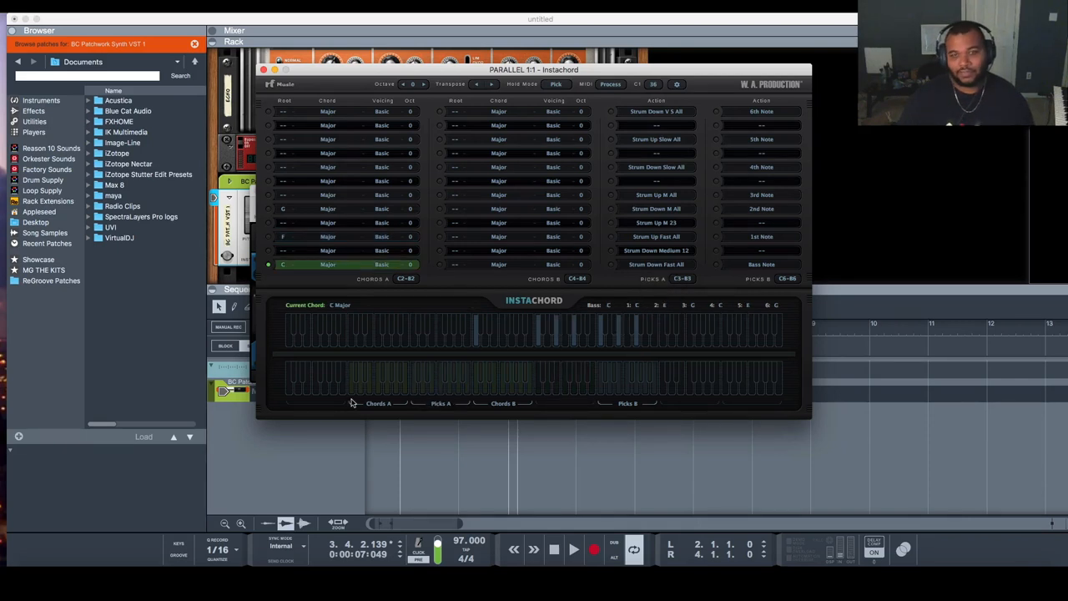
left_click(656, 264)
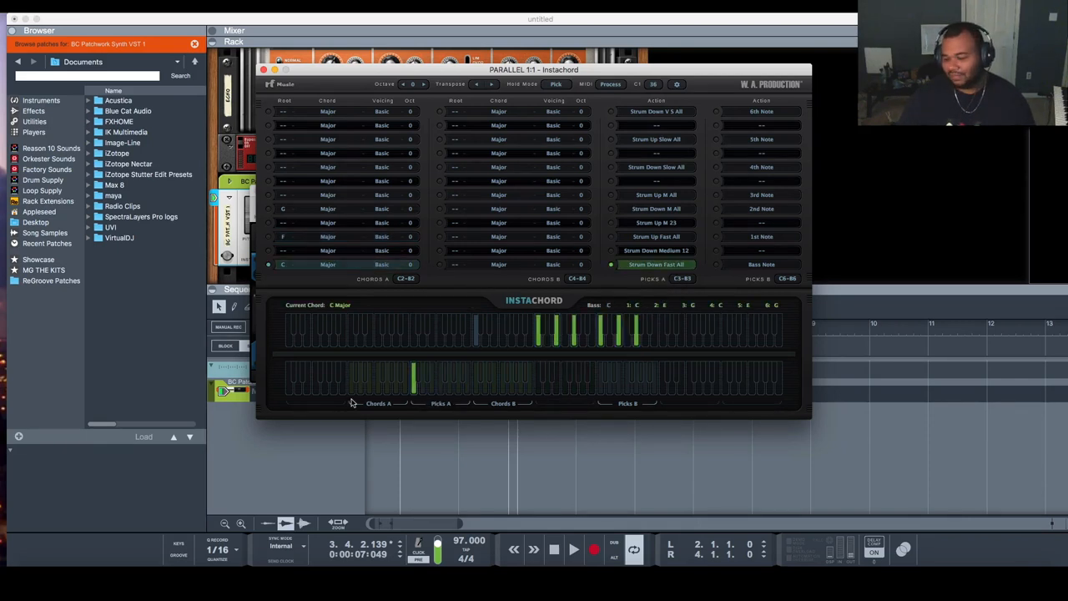
left_click(282, 237)
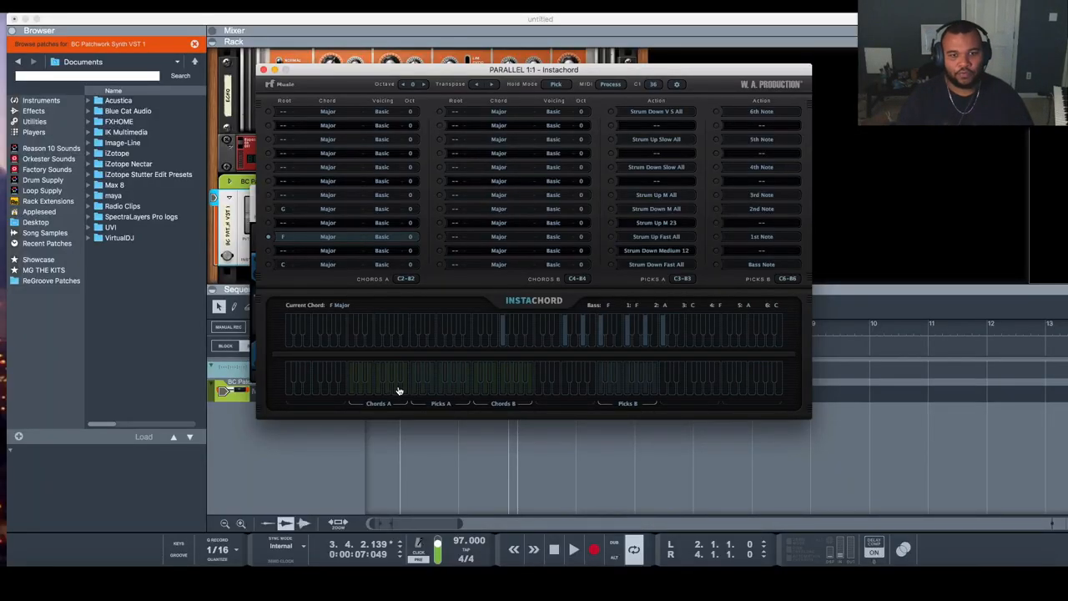
mouse_move(492, 374)
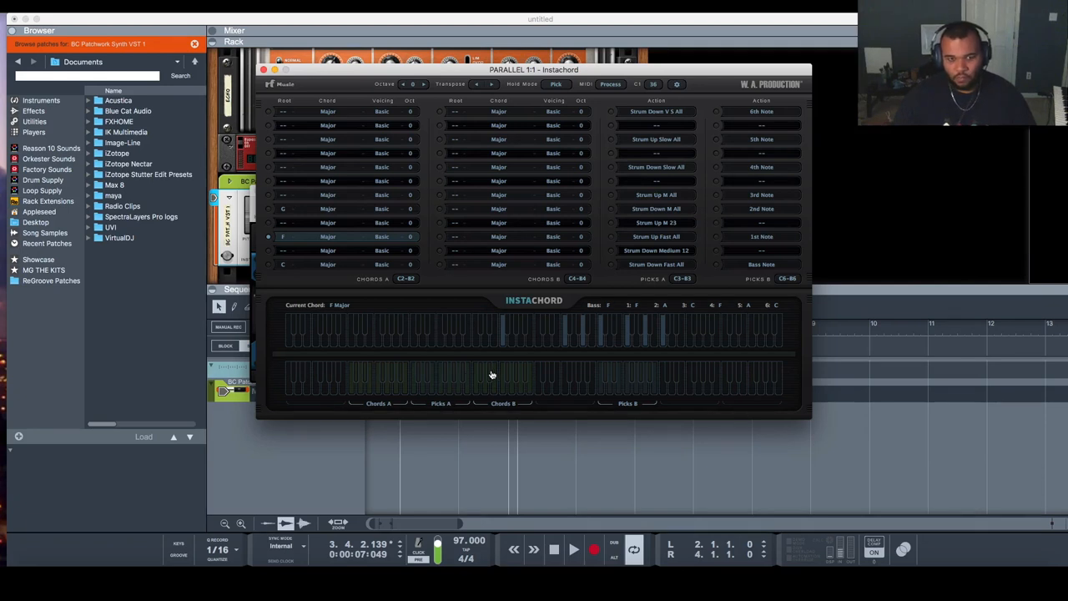
mouse_move(377, 387)
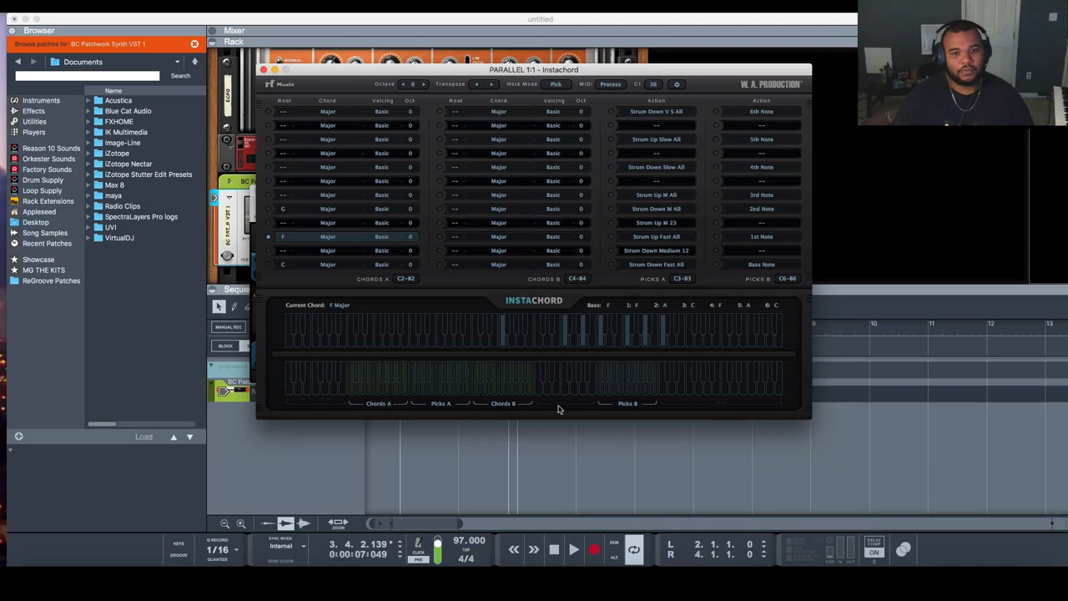
mouse_move(361, 386)
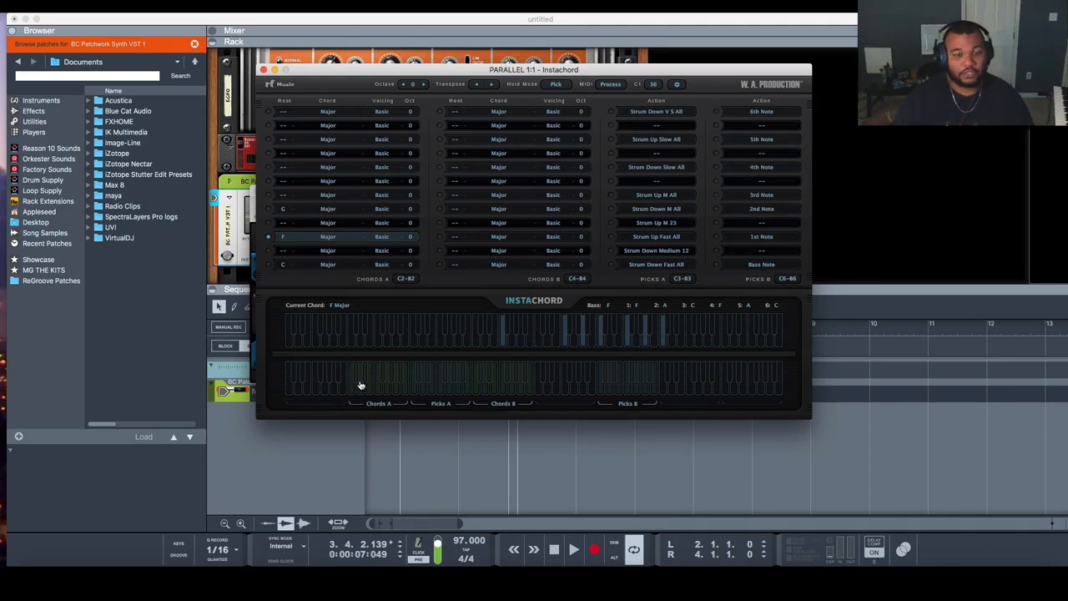
- Move Chords A to the lowest octave range and set the lower chord rows to Minor
left_click(404, 279)
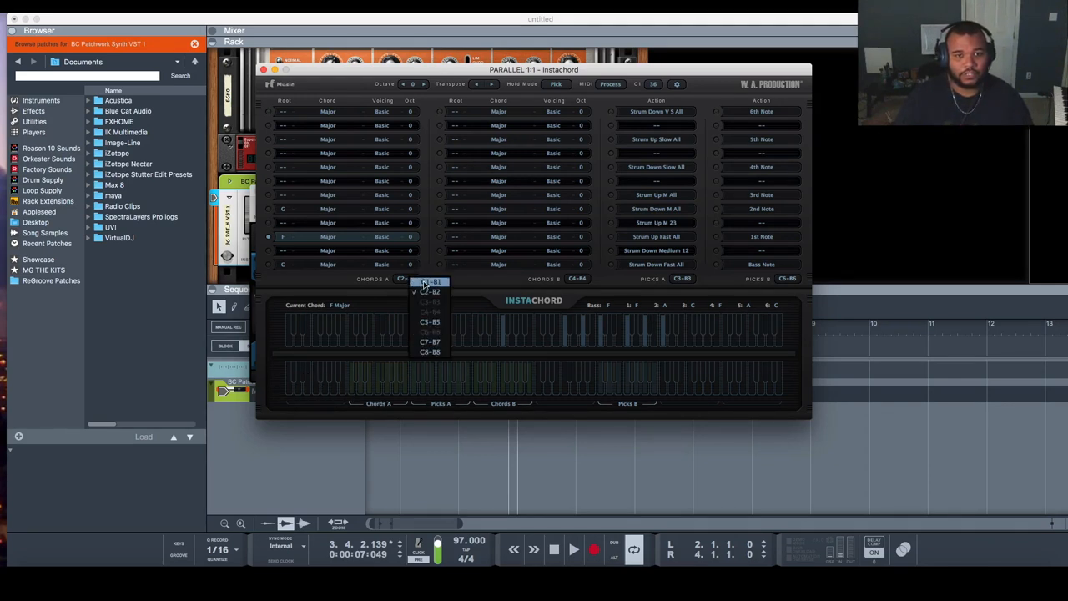
left_click(429, 282)
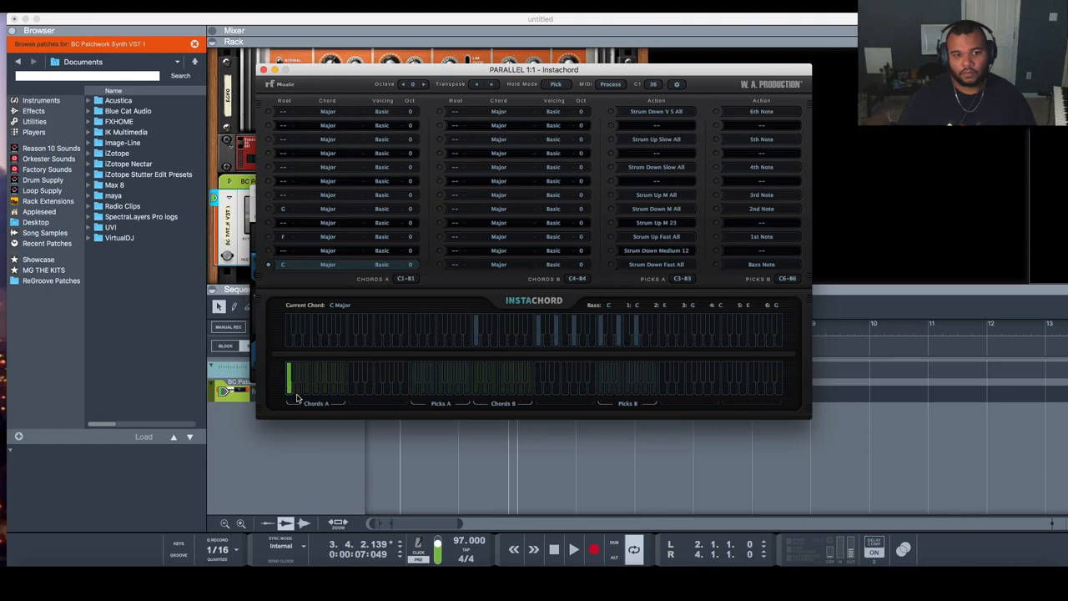
left_click(282, 208)
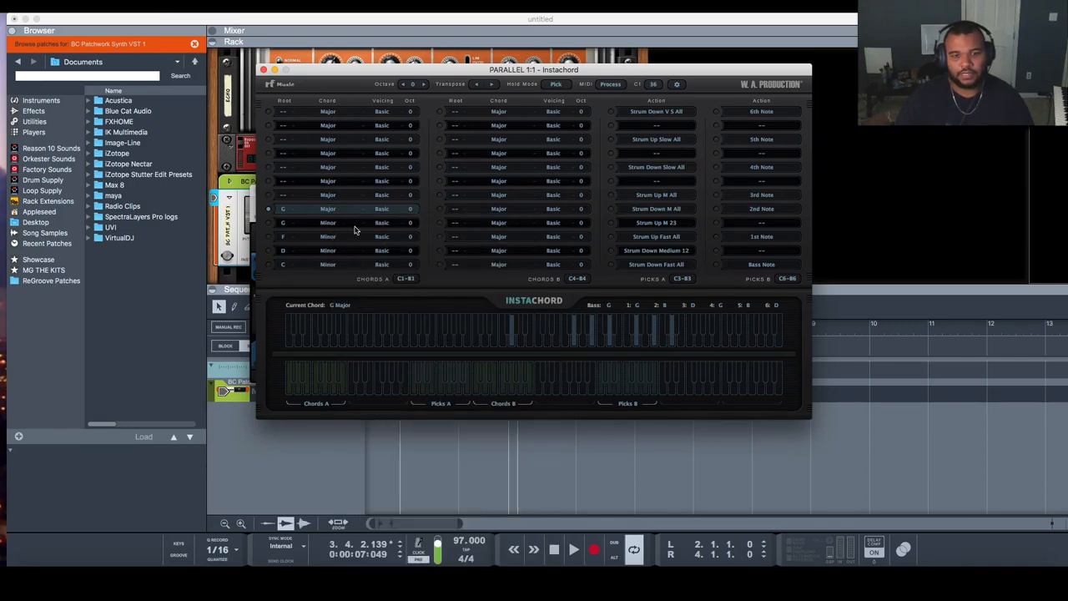
left_click(594, 549)
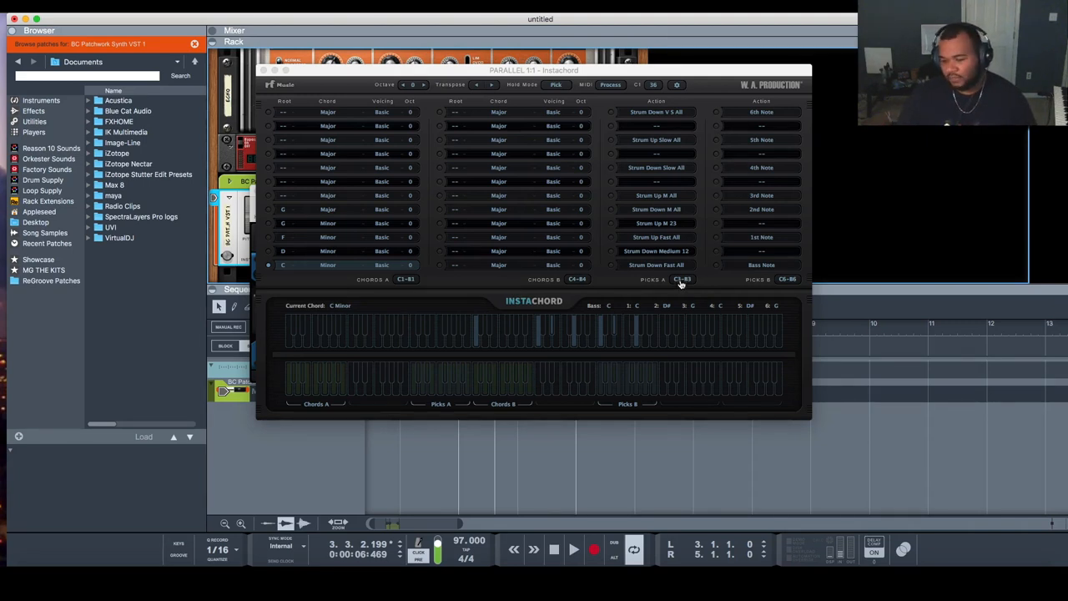
- Load the Classic Nylon Guitar patch in Omnisphere's browser
left_click(681, 279)
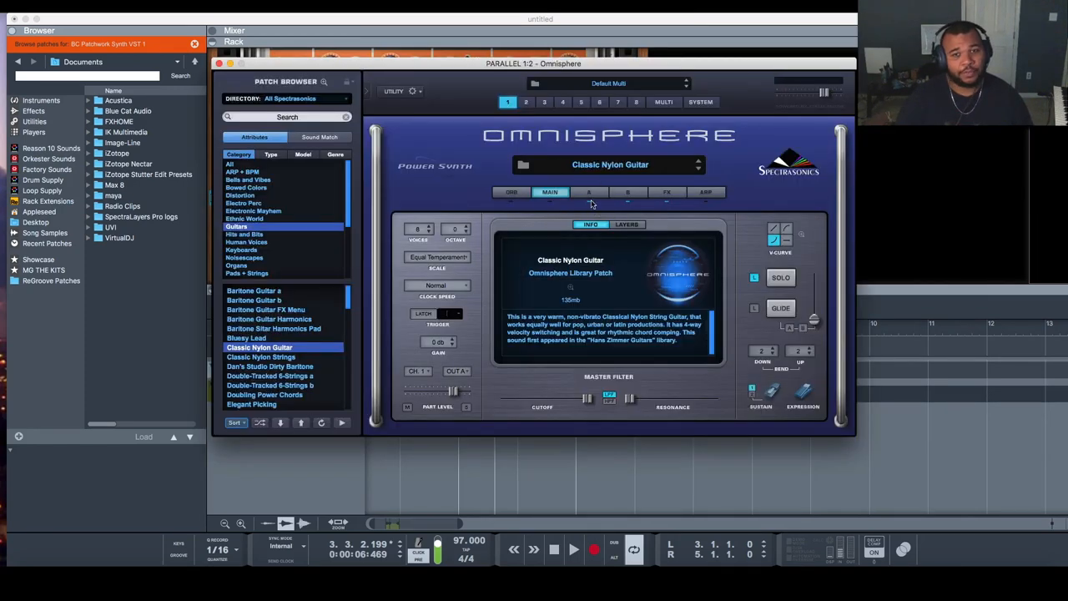
left_click(664, 101)
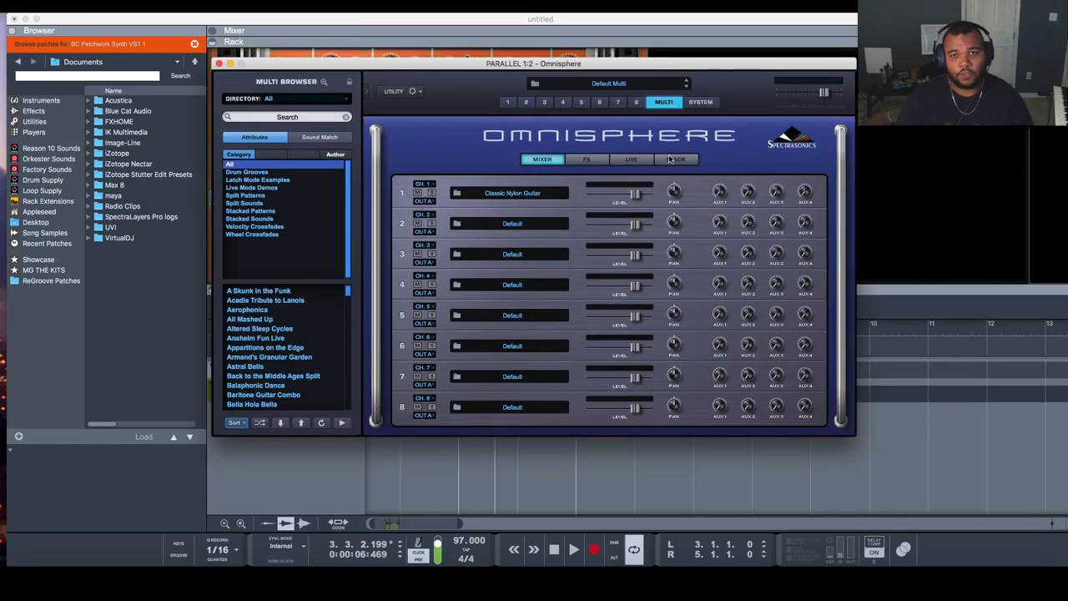
- Show Omnisphere's stack with Classic Nylon Guitar, play the loop, and reopen InstaChord
left_click(676, 161)
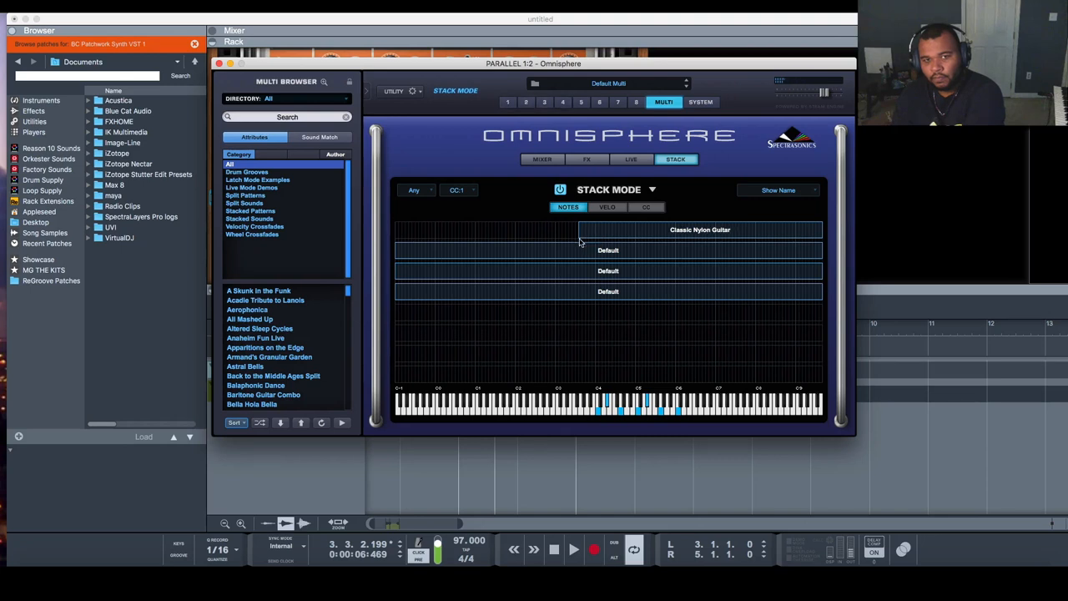
left_click(574, 549)
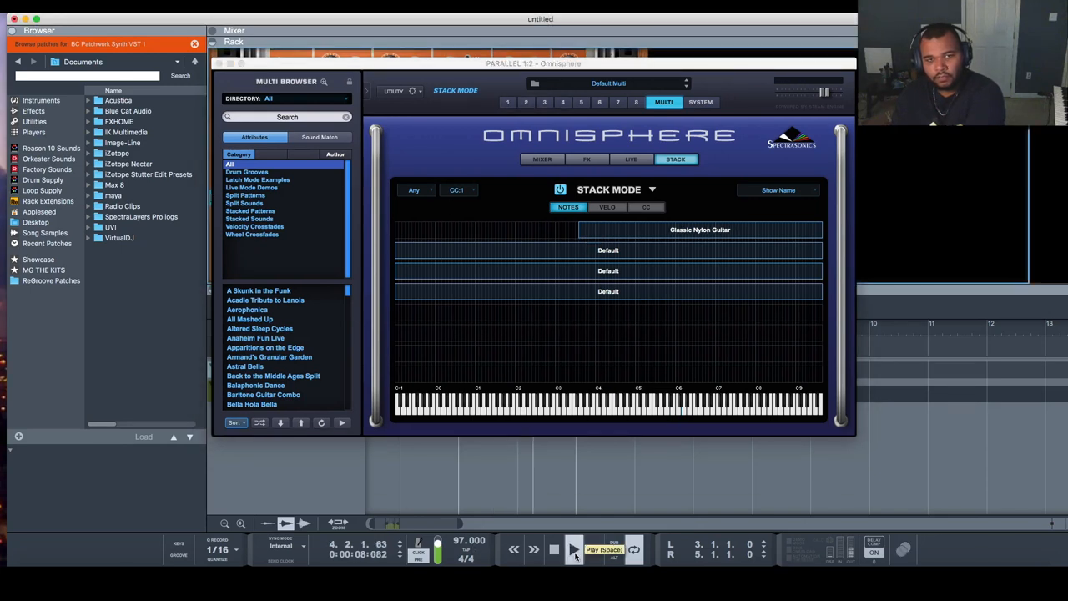
left_click(574, 549)
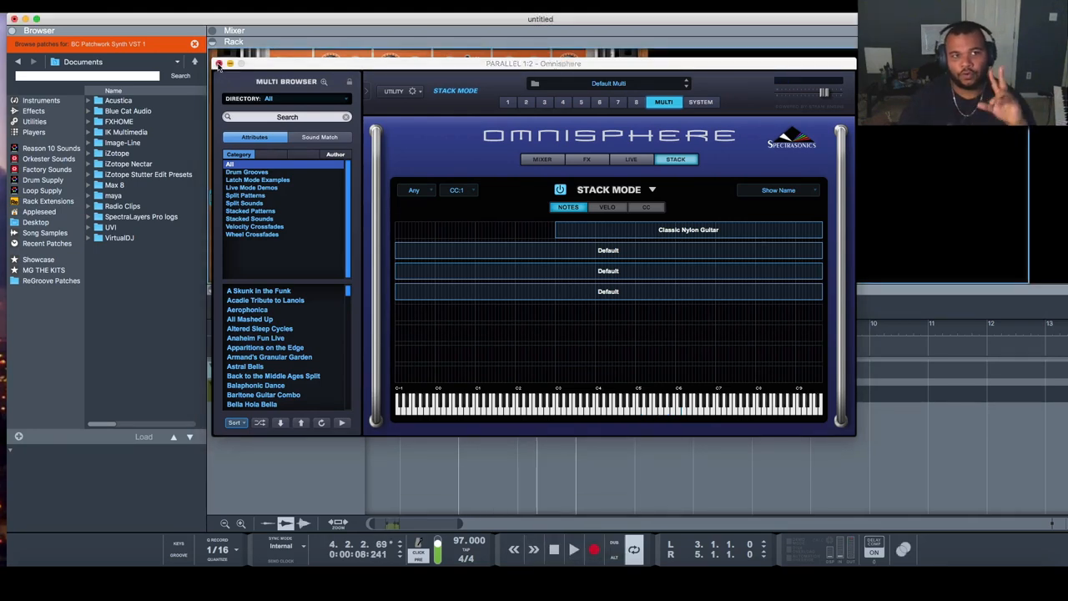
left_click(220, 63)
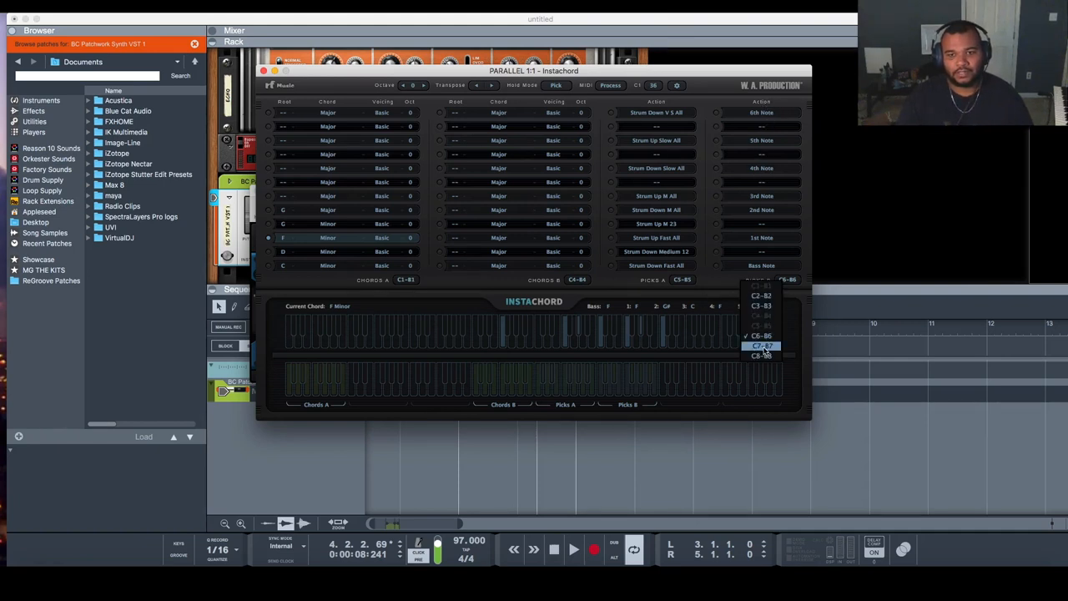
- Step through InstaChord's note range and octave/voicing settings, then return to the PatchWork window
left_click(761, 346)
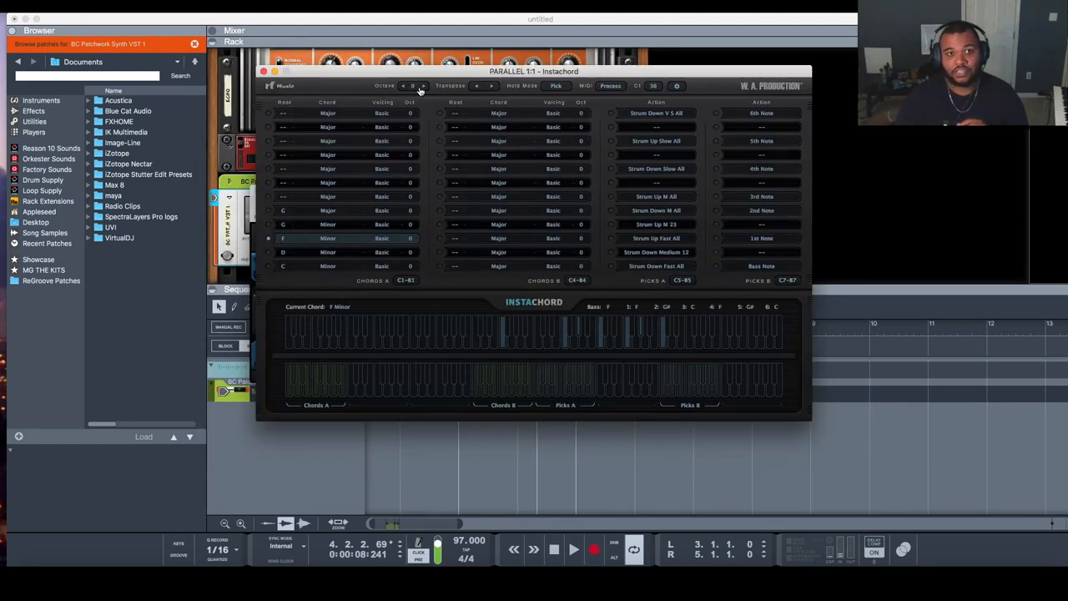
left_click(404, 87)
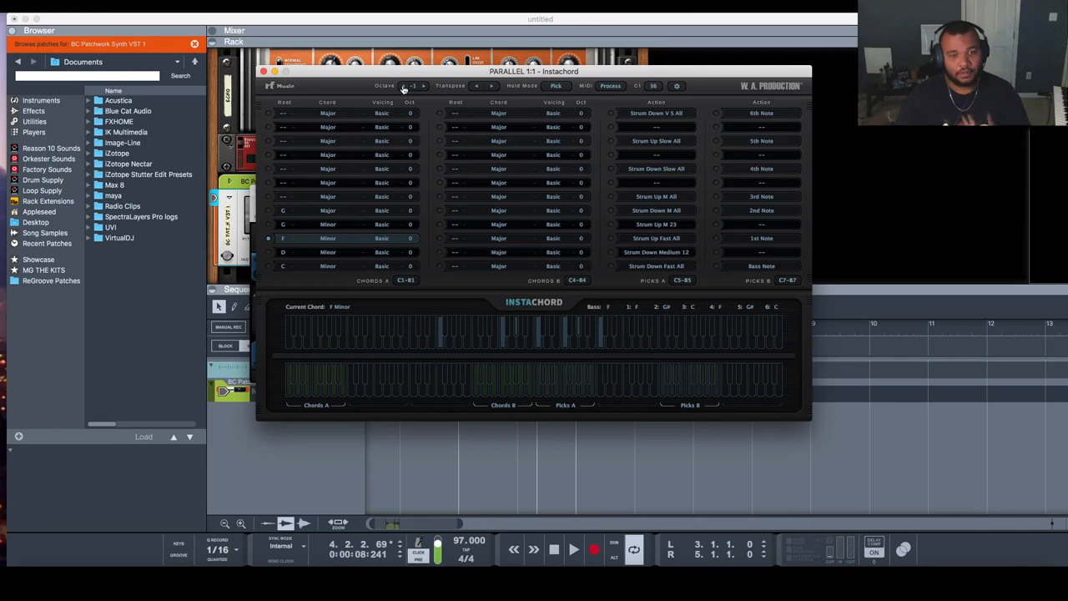
left_click(656, 265)
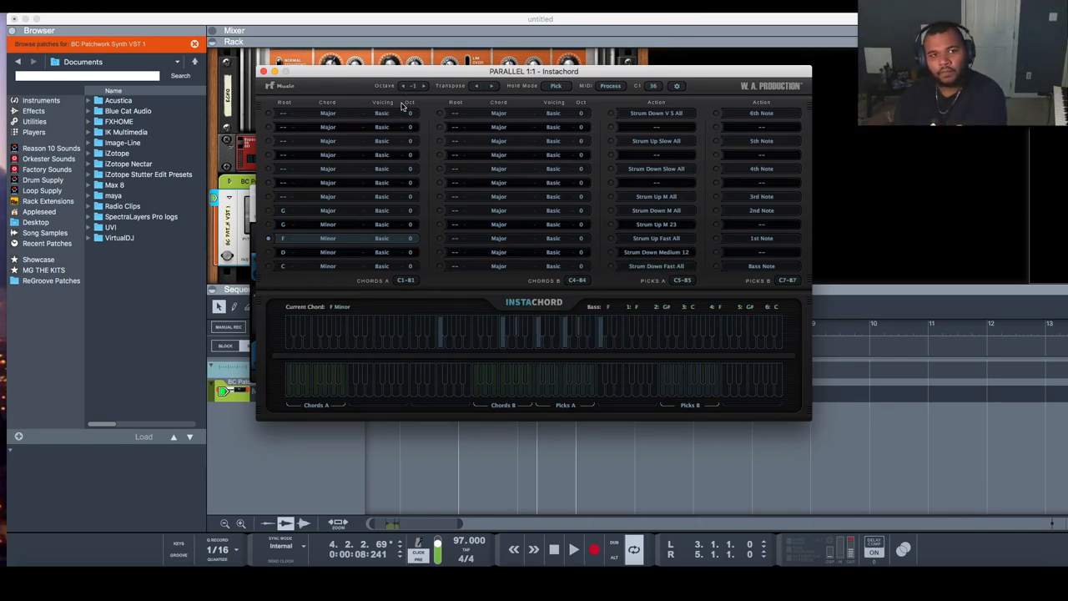
left_click(403, 87)
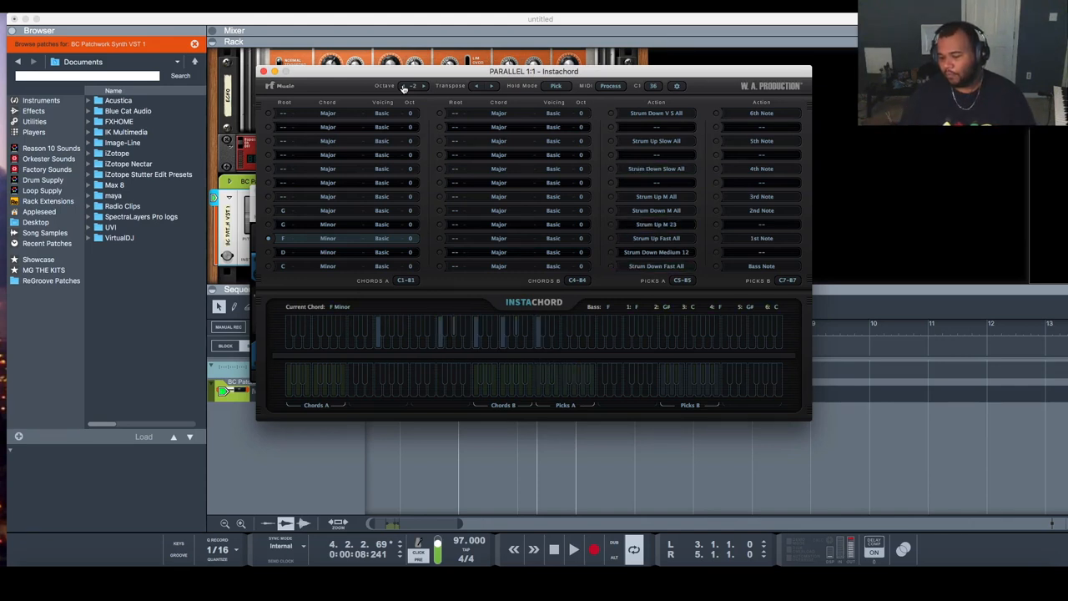
left_click(656, 266)
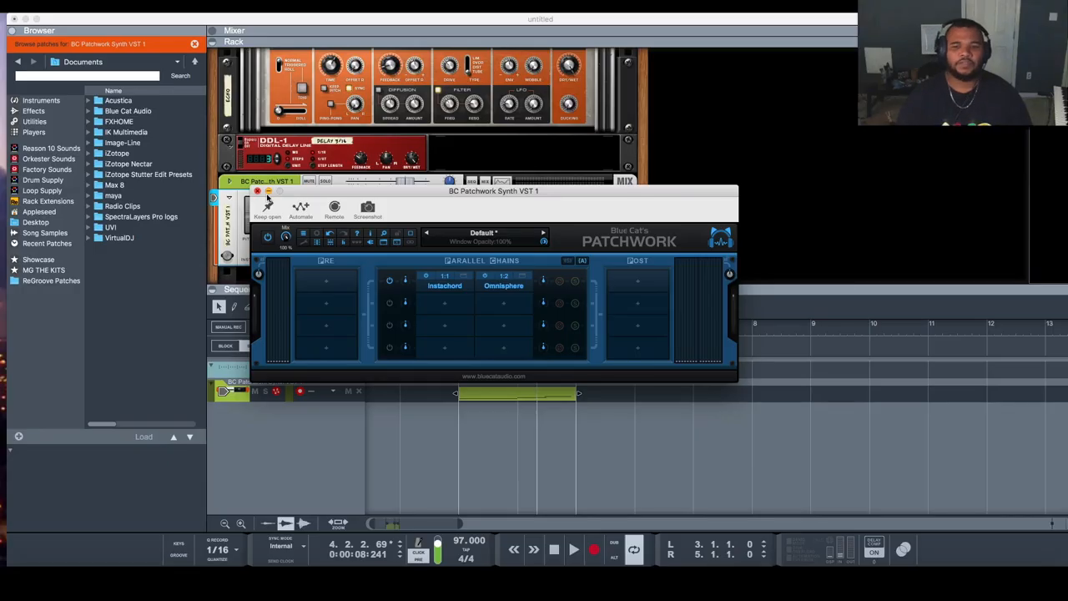
- Close PatchWork and show the Instruments list in Reason's browser
left_click(257, 191)
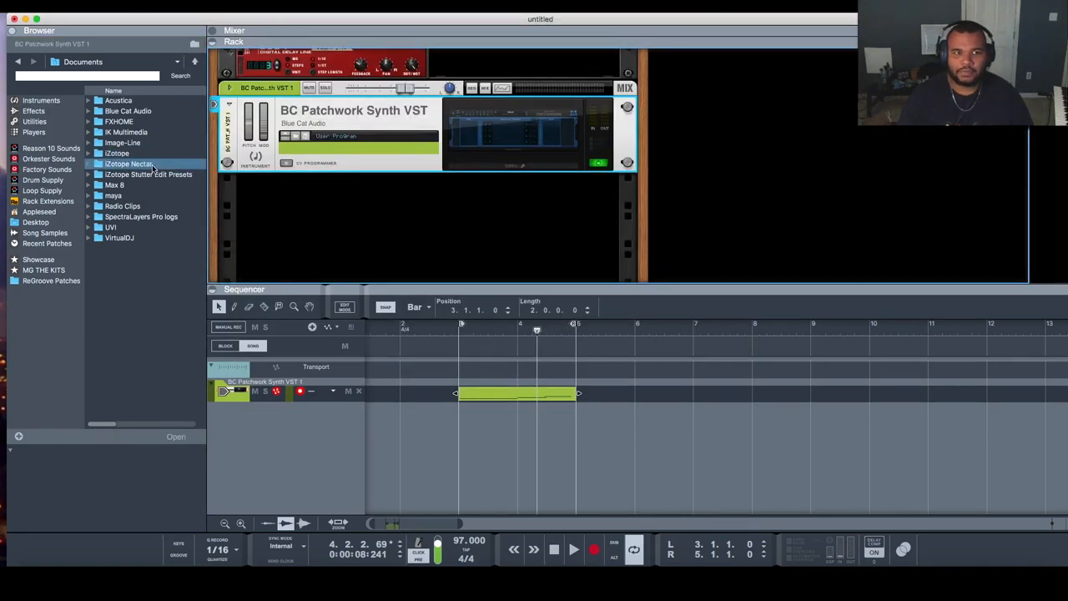
left_click(40, 100)
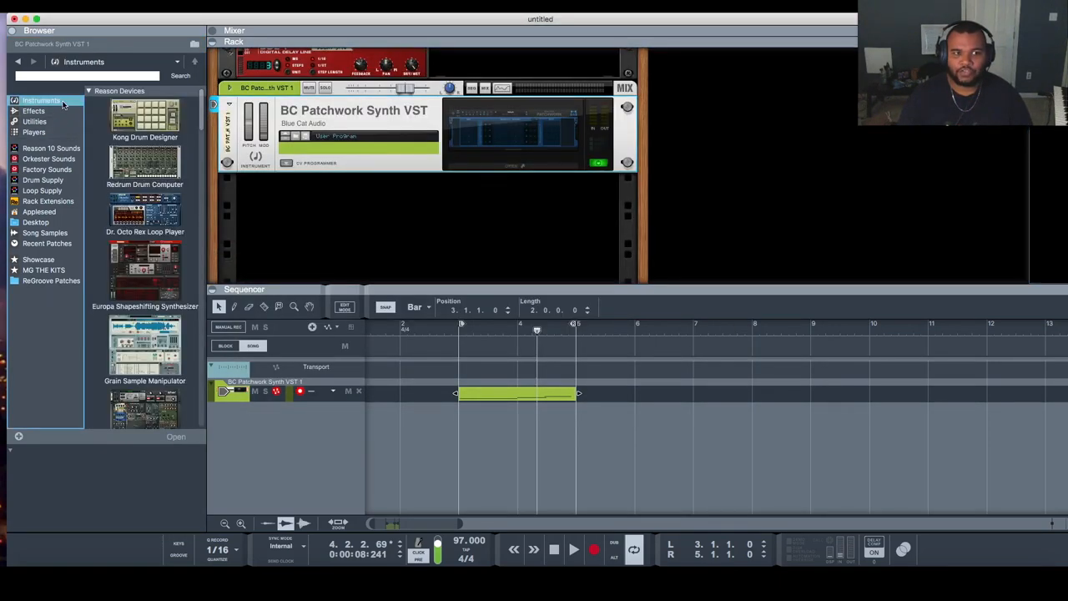
left_click(33, 110)
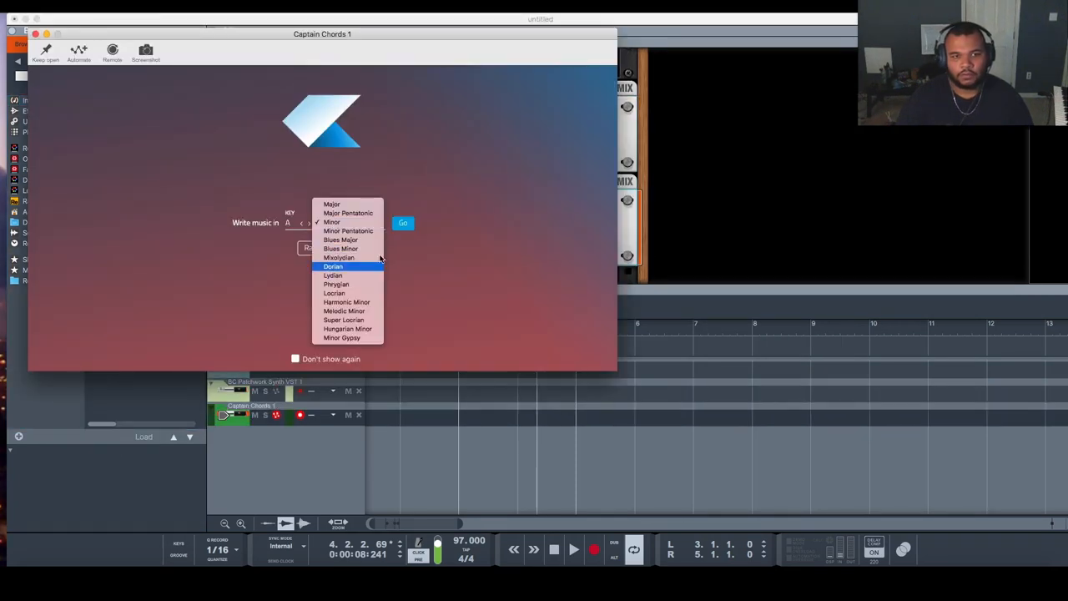
- Pick a scale for the standalone Captain Chords and select the Captain devices for deletion
left_click(334, 267)
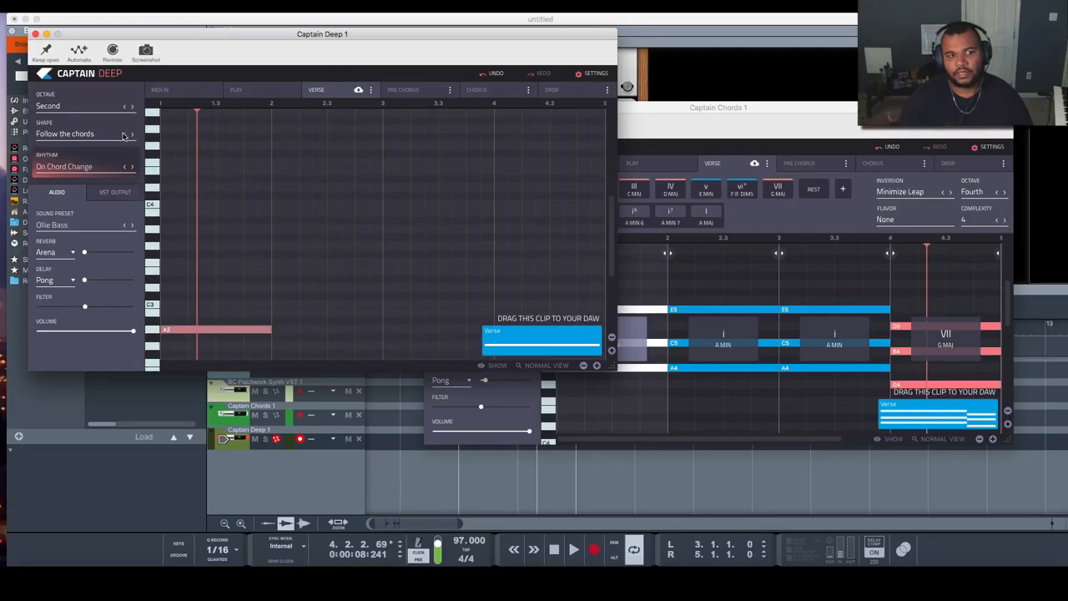
left_click(132, 134)
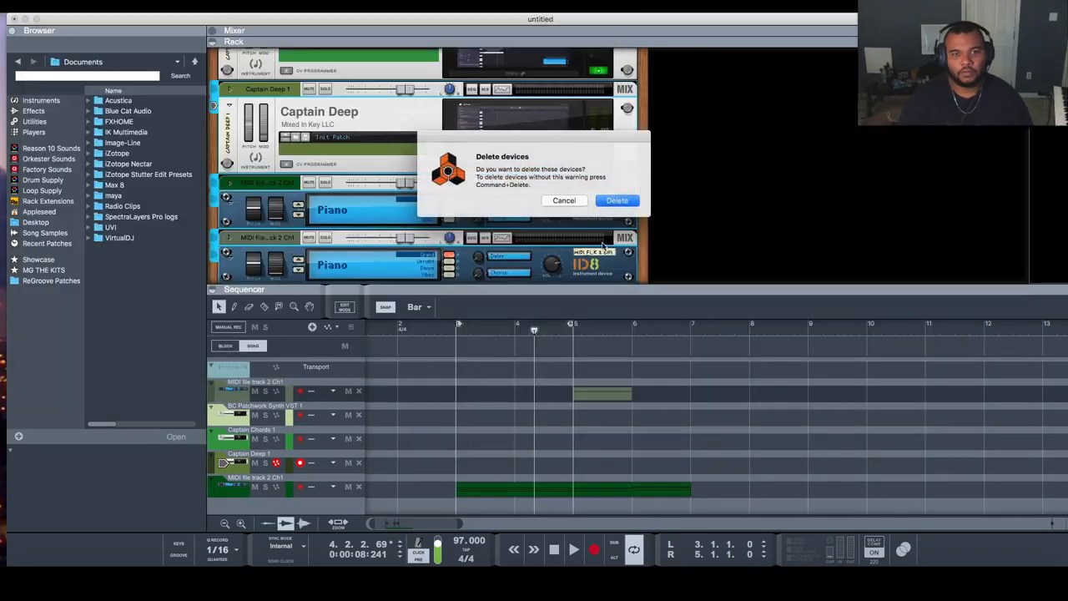
- Delete the standalone Captain devices and tracks so only PatchWork hosting Captain Chords remains
left_click(617, 200)
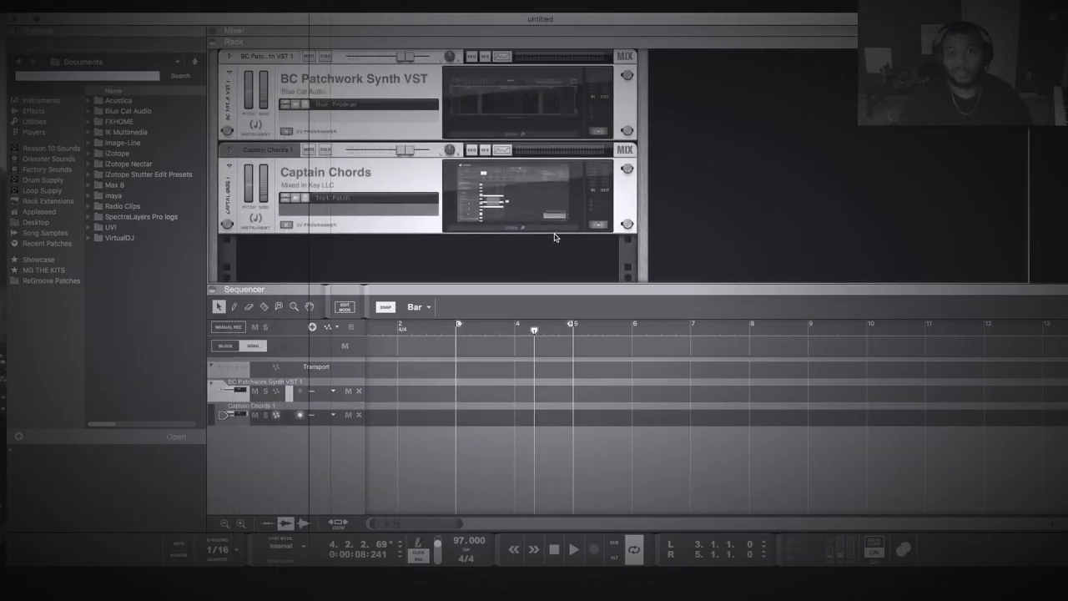
right_click(267, 150)
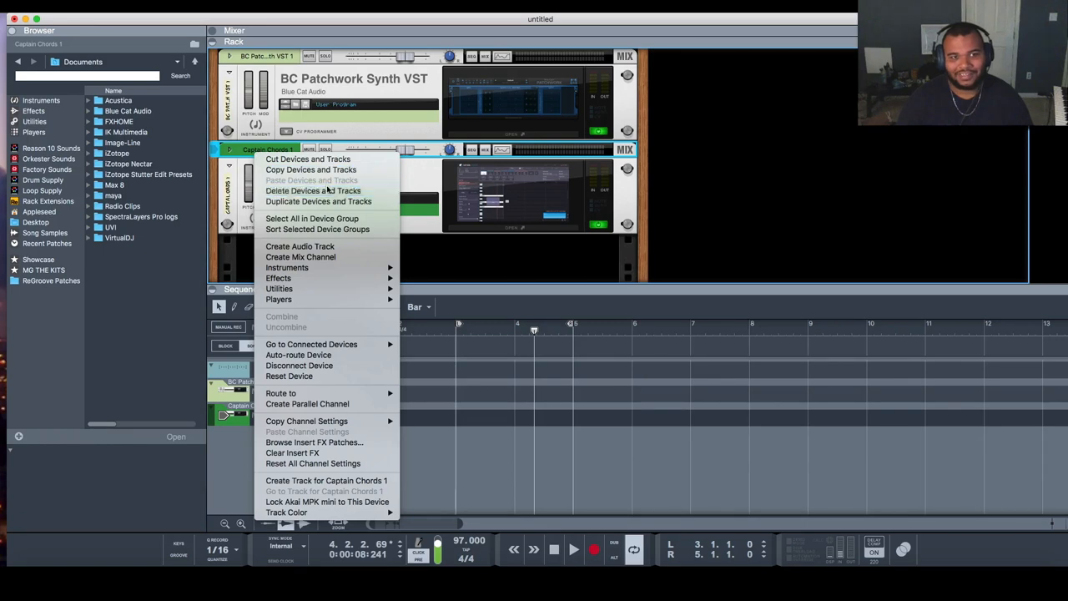
left_click(314, 191)
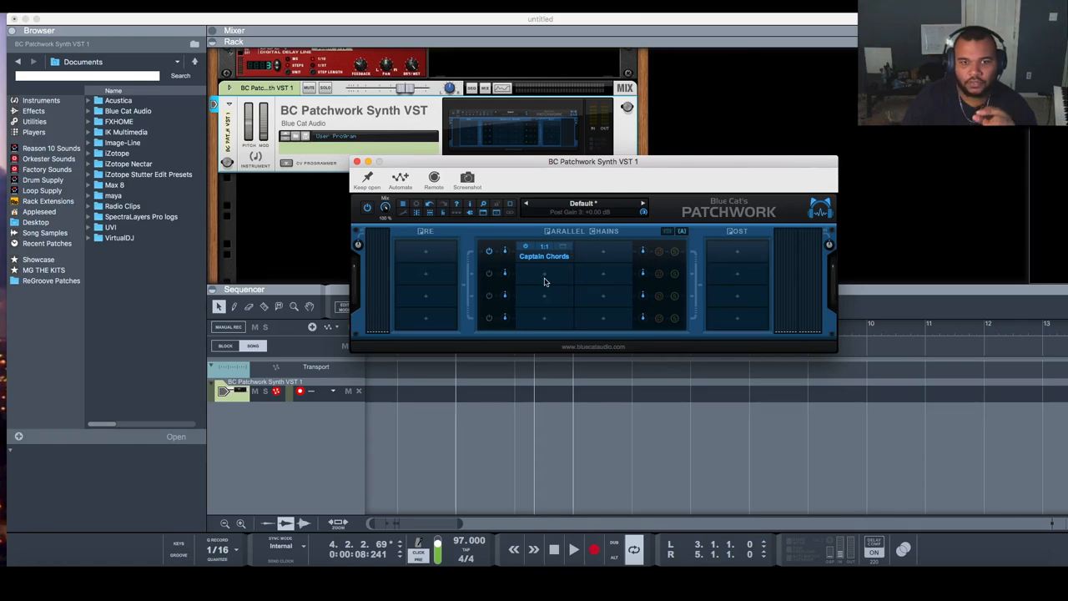
- Load Captain Deep.vst into PatchWork's second parallel chain
right_click(544, 274)
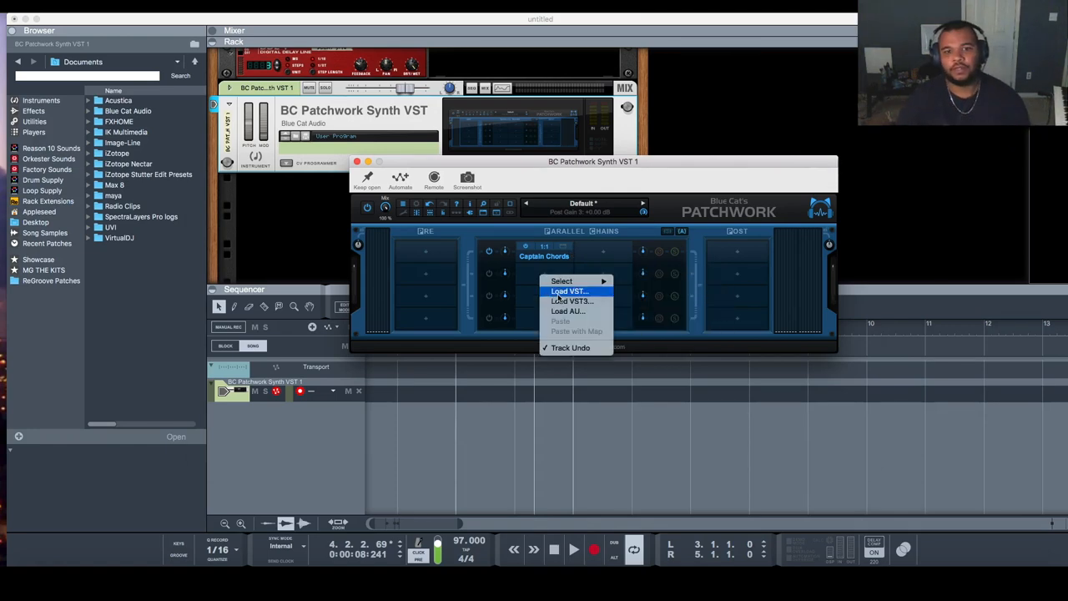
left_click(567, 290)
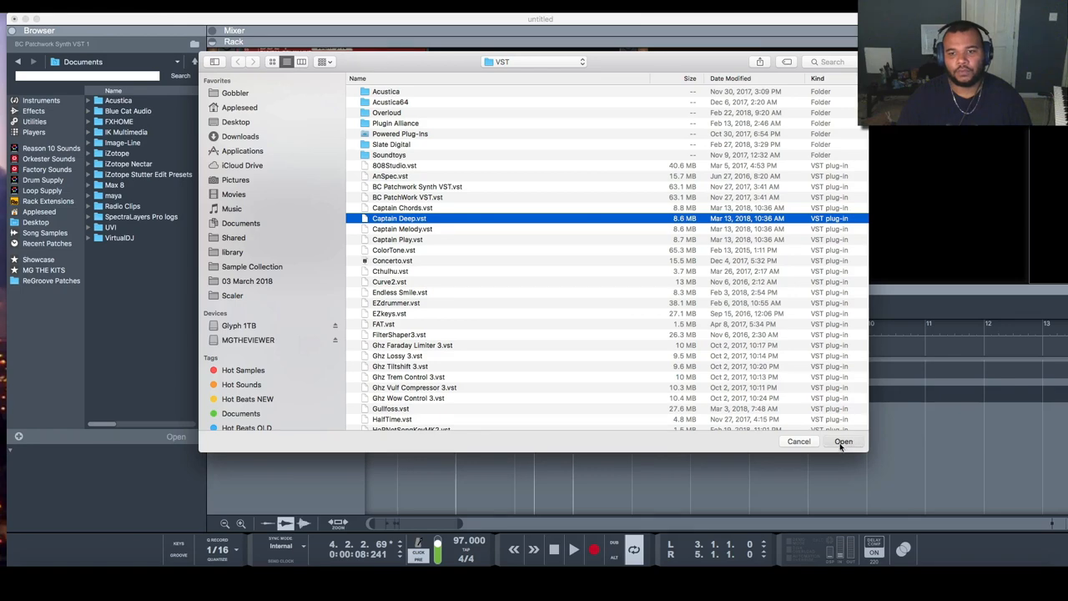
left_click(844, 441)
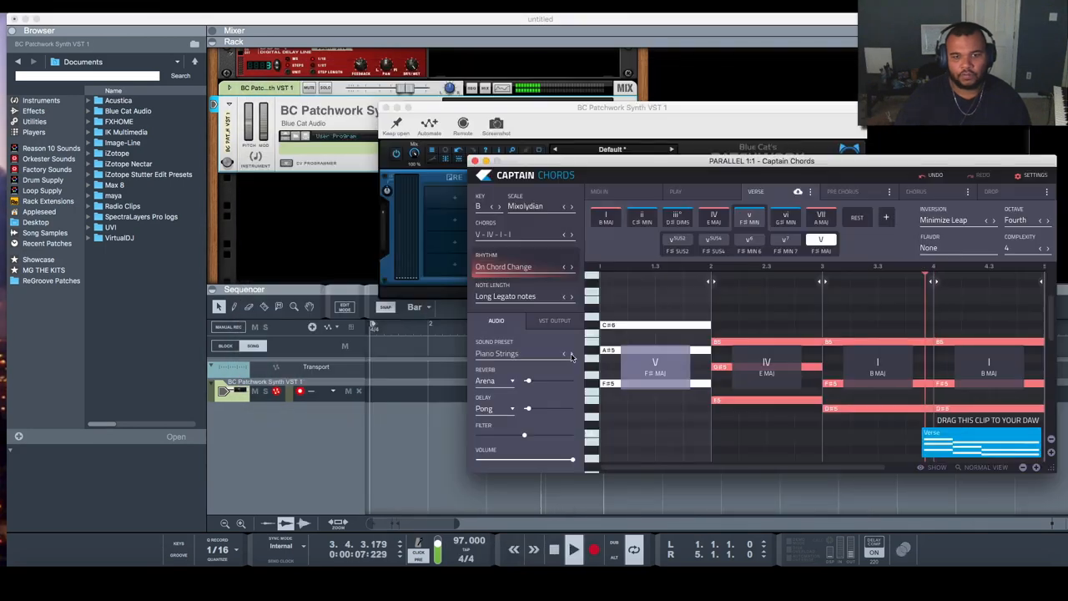
- Switch from Captain Chords to Captain Deep and cycle its melody shape to Opposite movement
left_click(571, 353)
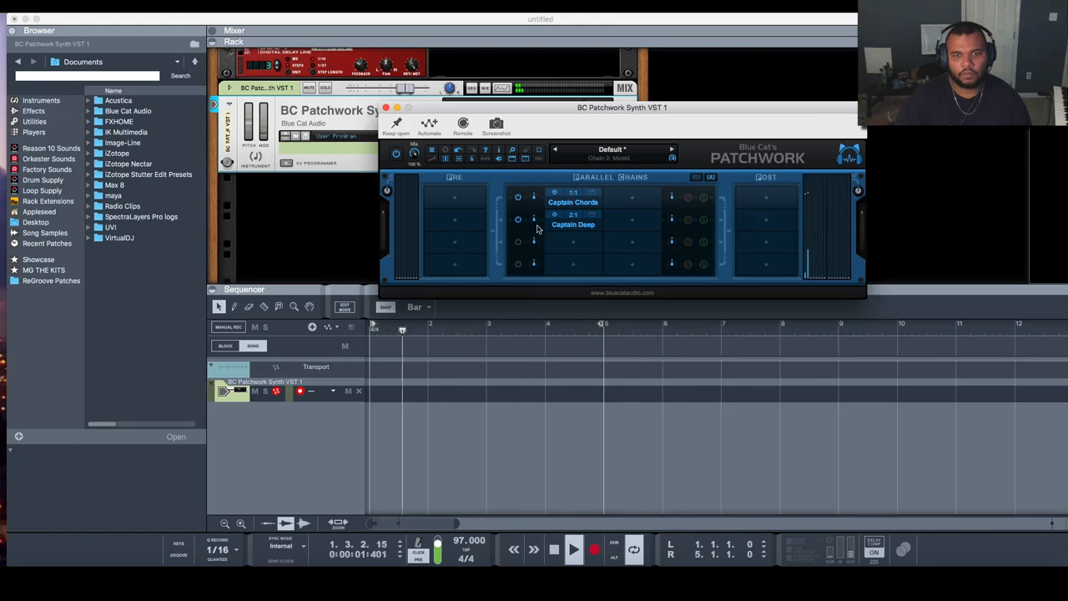
left_click(574, 220)
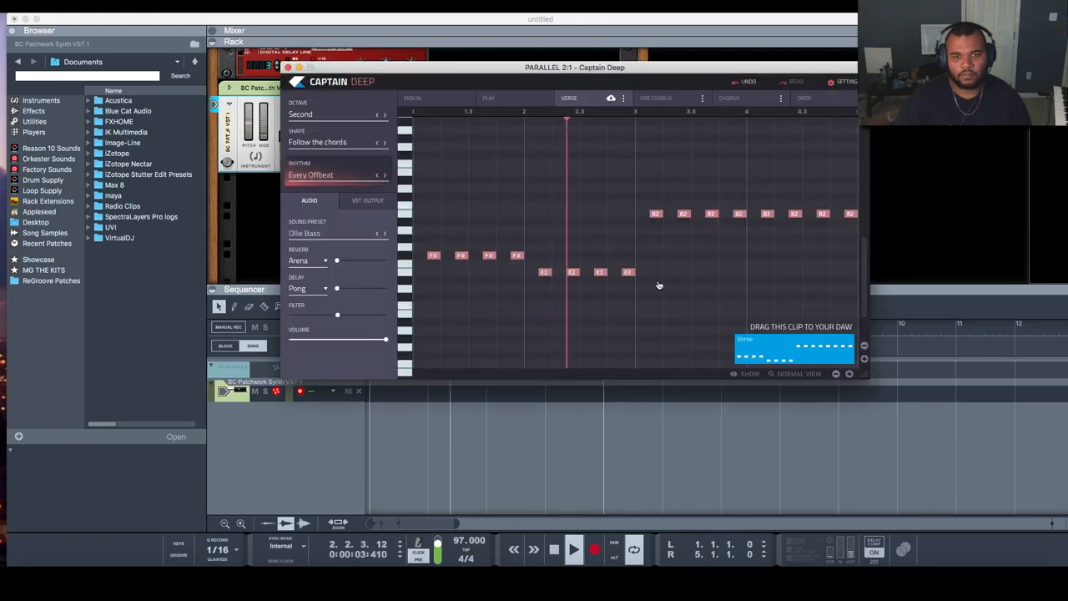
left_click(383, 142)
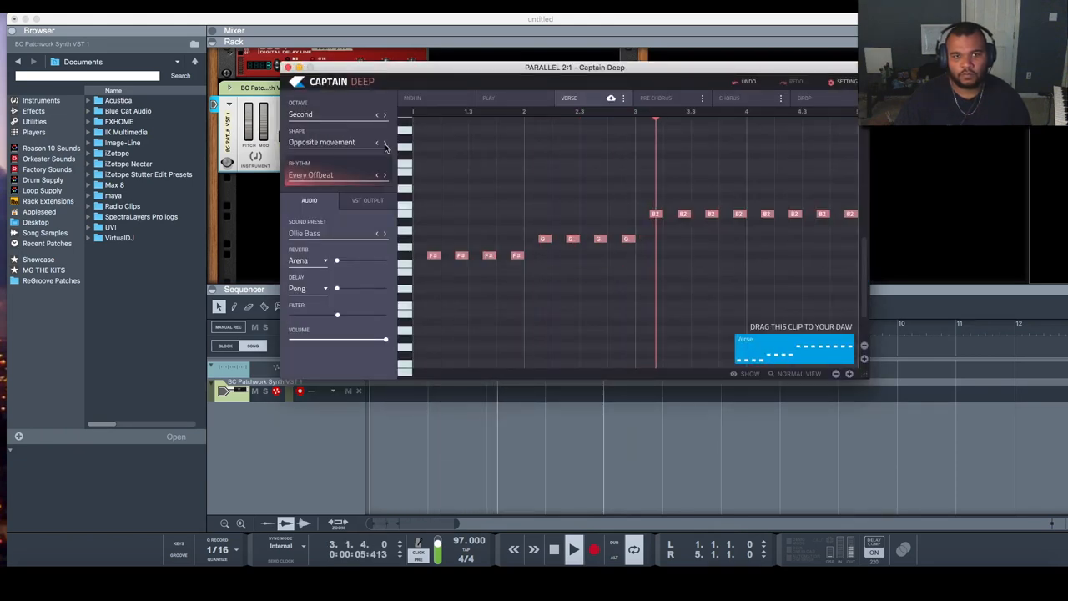
left_click(384, 142)
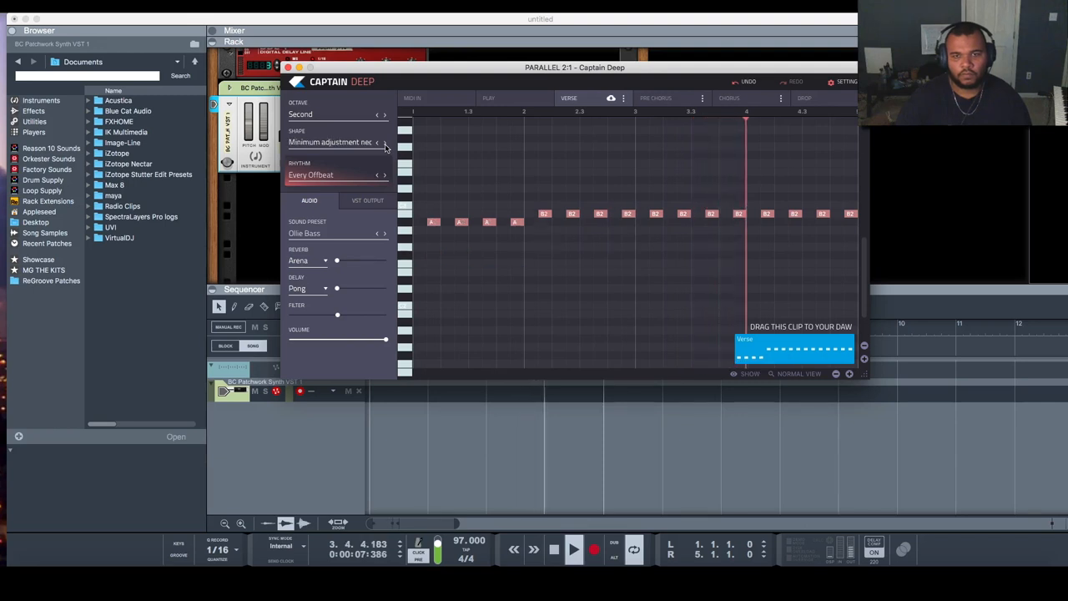
left_click(383, 142)
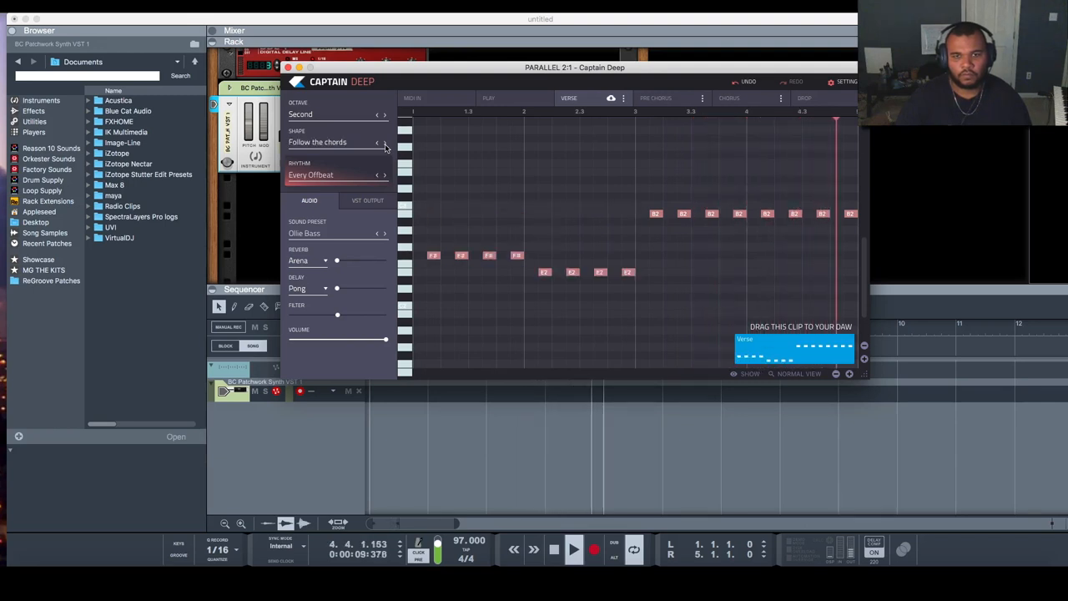
left_click(384, 142)
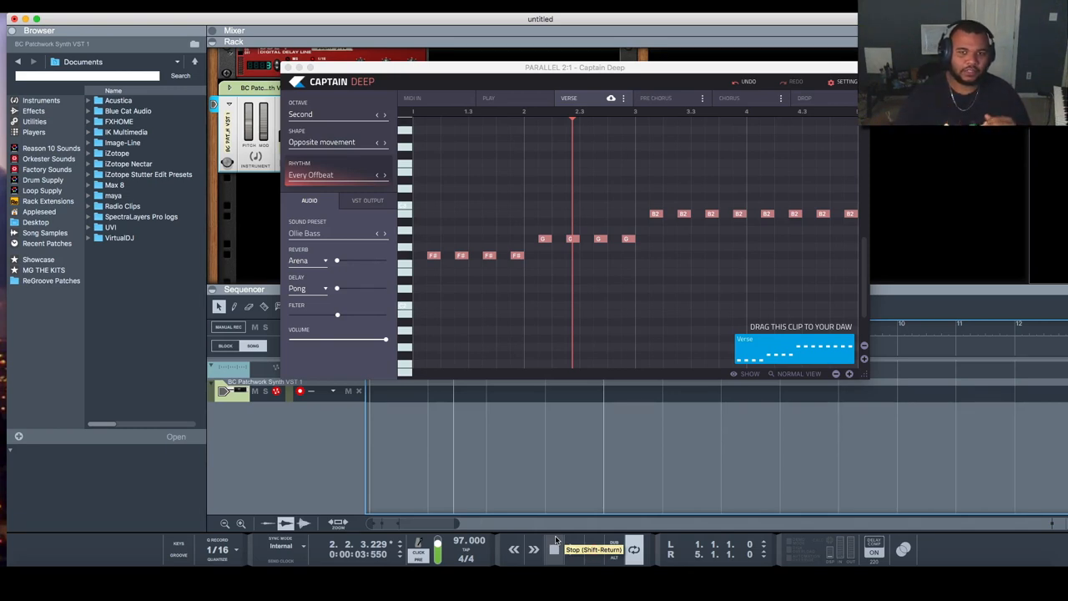
- Stop playback and drag Captain Deep's clip onto a new MIDI track in the sequencer
left_click(554, 549)
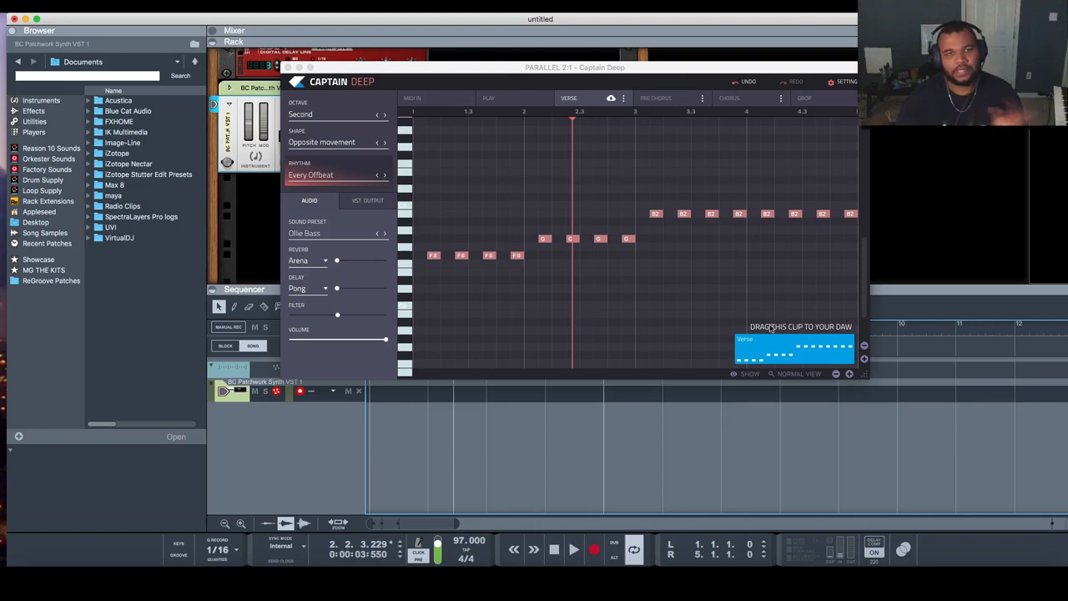
mouse_move(799, 354)
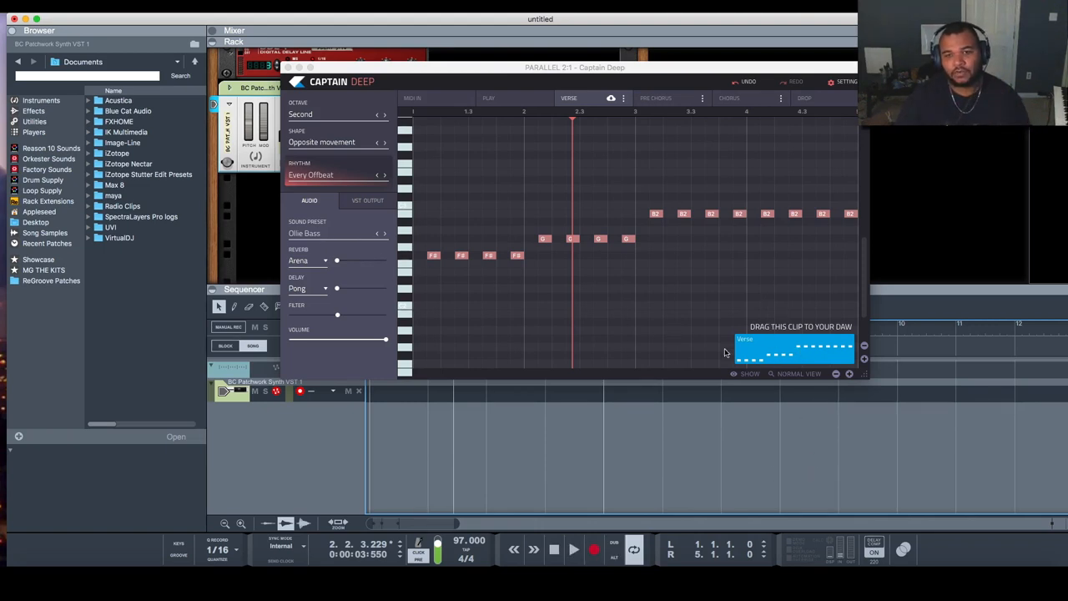
left_click_drag(793, 351, 477, 437)
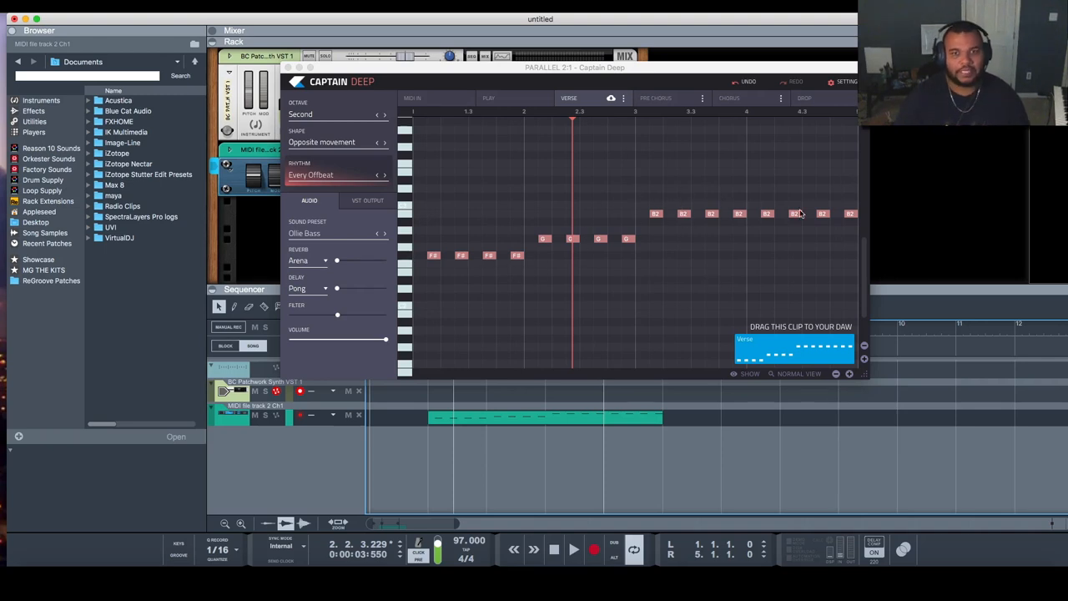
mouse_move(270, 66)
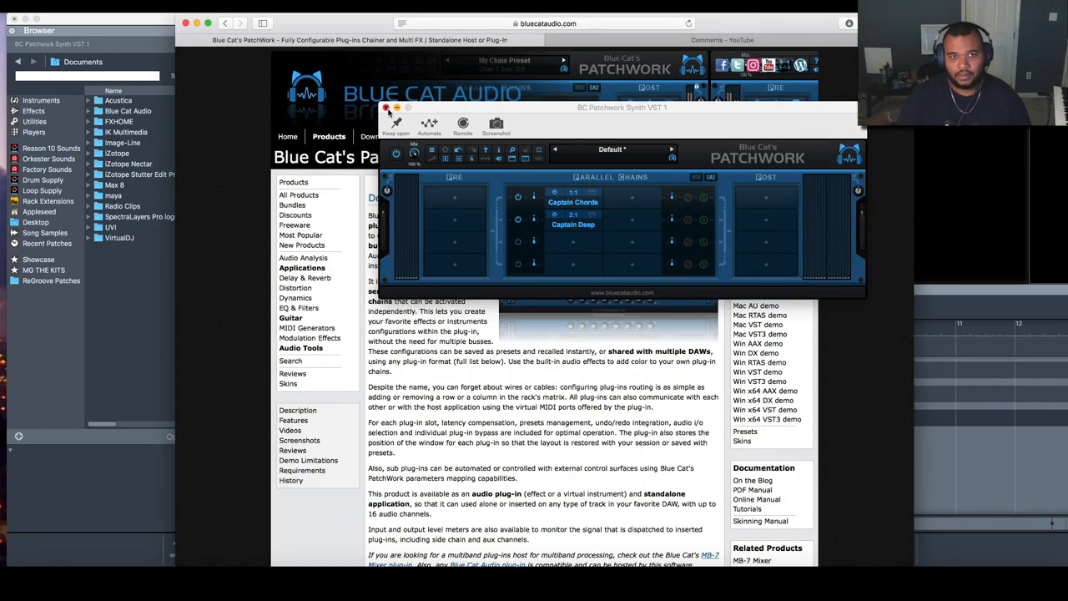
- Close the PatchWork window, revealing Blue Cat Audio's PatchWork product page
left_click(387, 110)
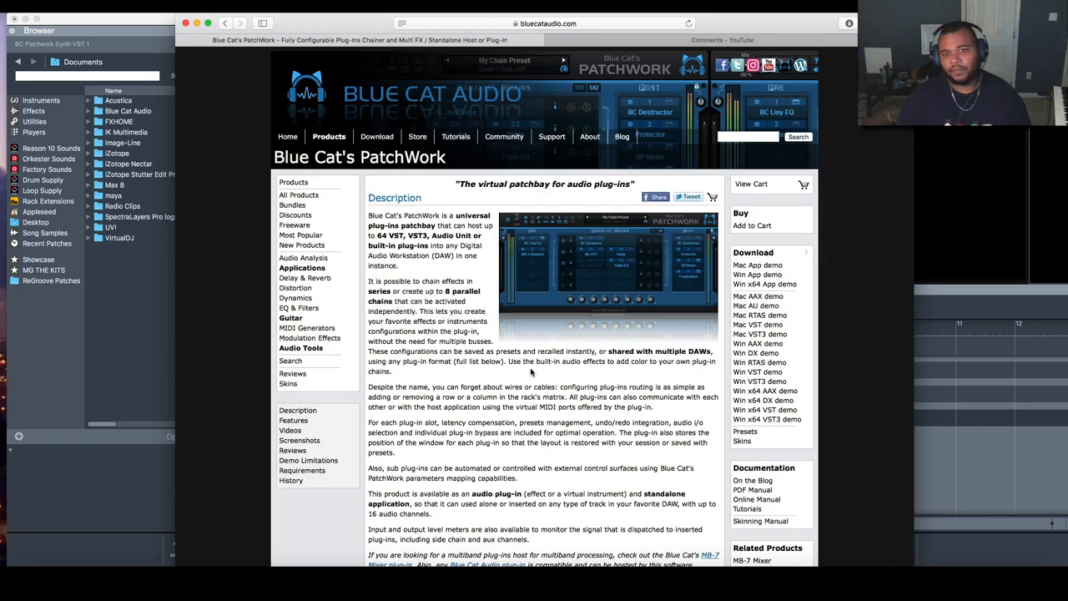